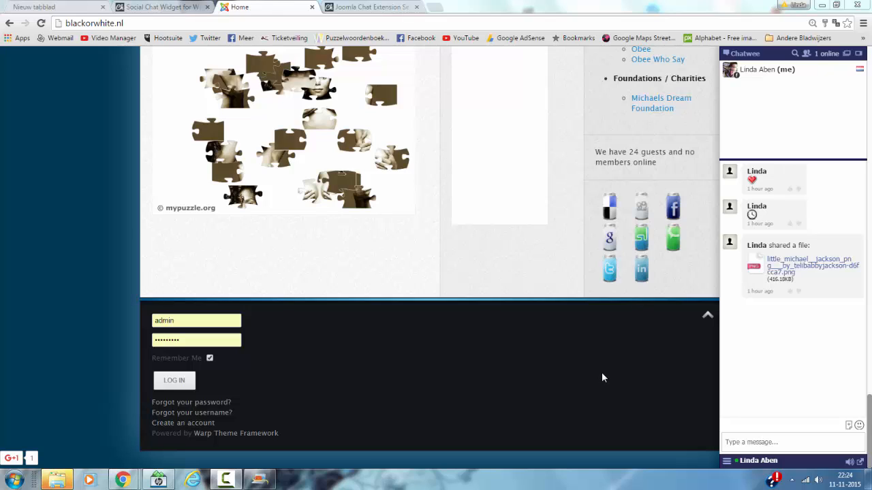
pyautogui.moveTo(534, 403)
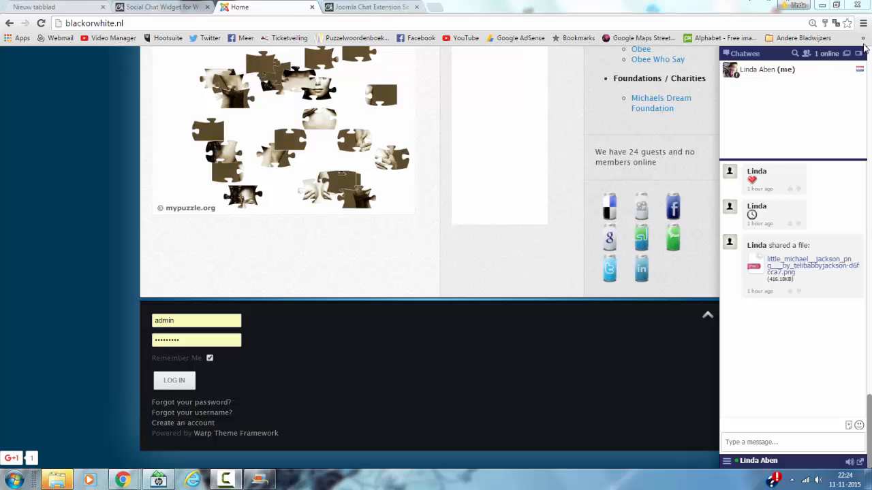
pyautogui.moveTo(861, 272)
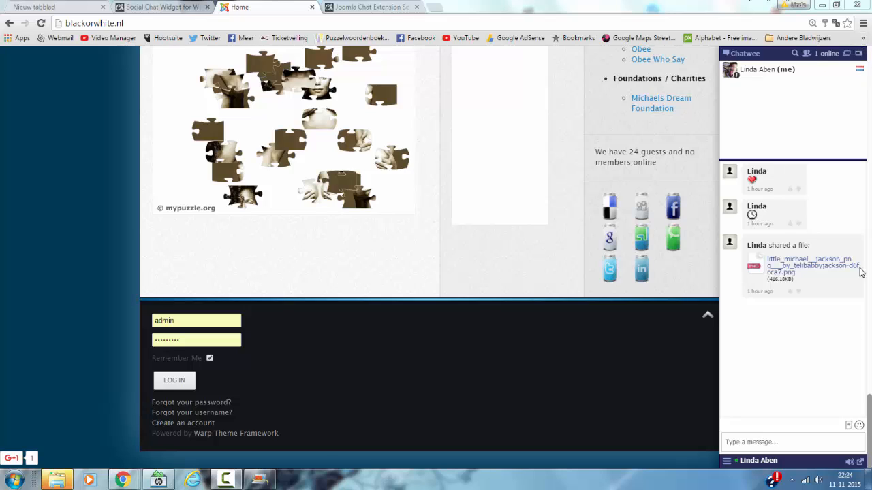
pyautogui.moveTo(793, 238)
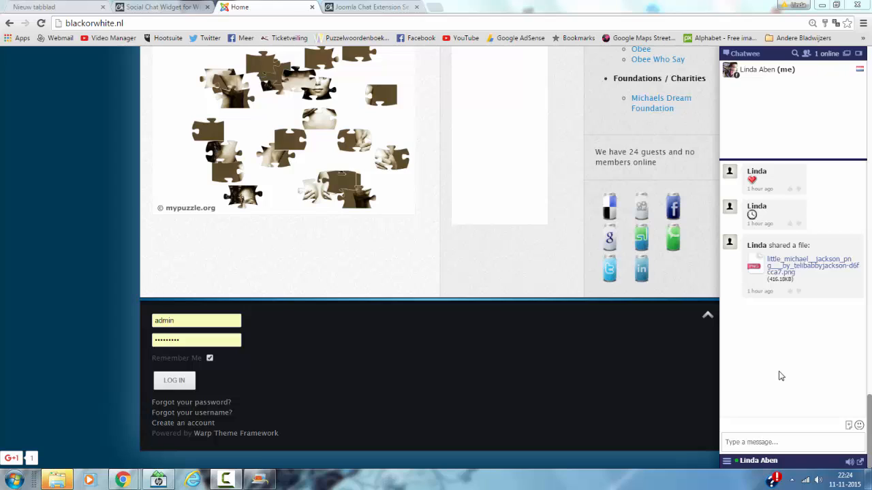
pyautogui.moveTo(858, 425)
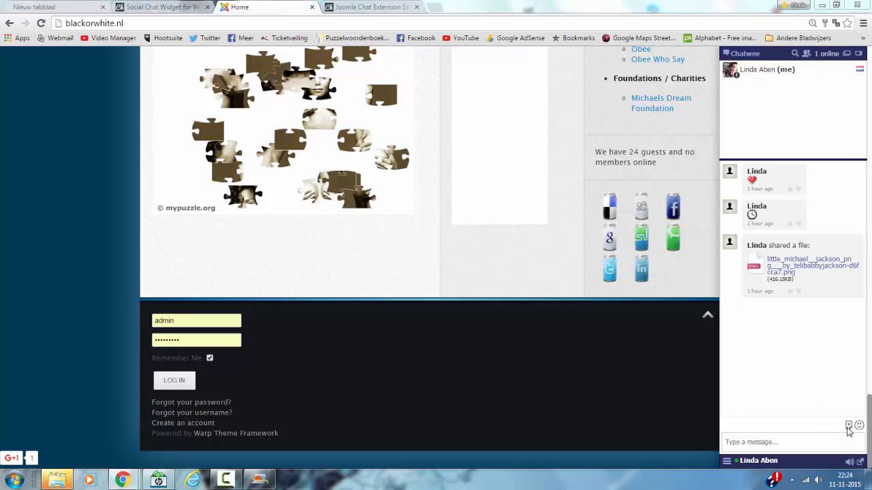
pyautogui.moveTo(731, 179)
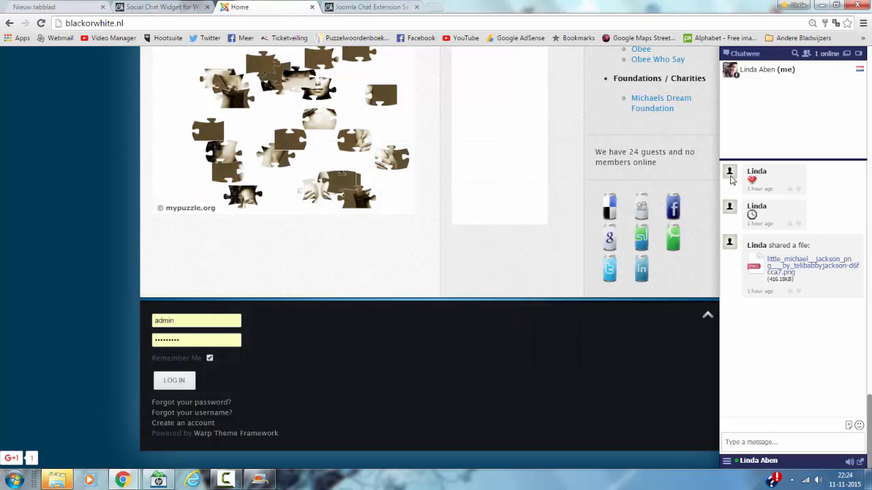
pyautogui.moveTo(847, 54)
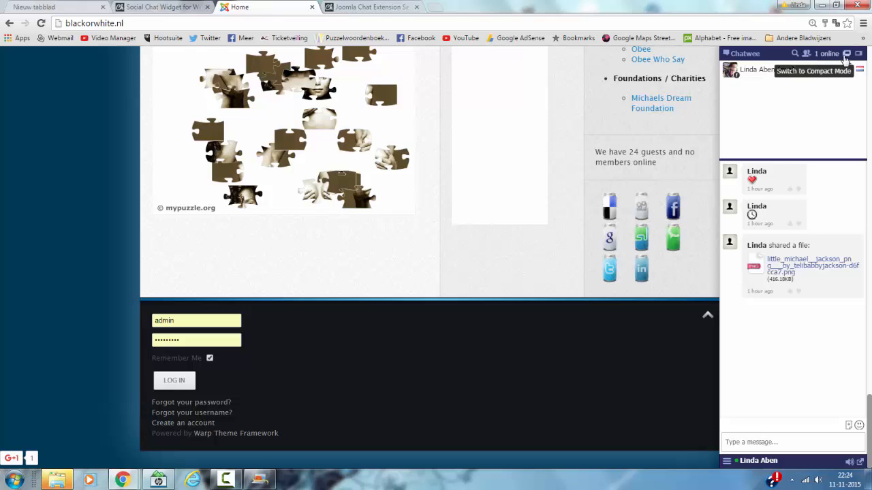
# Step: Pop the chat out into its own window and post a short greeting message
pyautogui.click(847, 53)
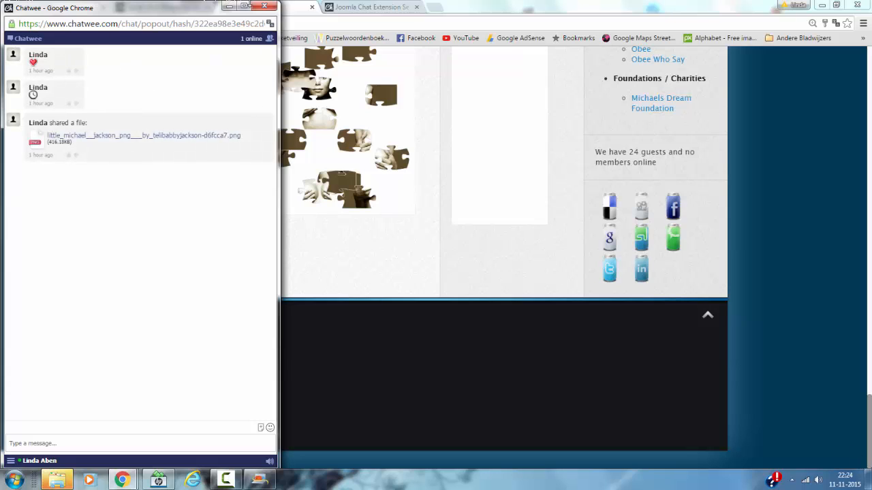
pyautogui.click(136, 444)
pyautogui.write('hi')
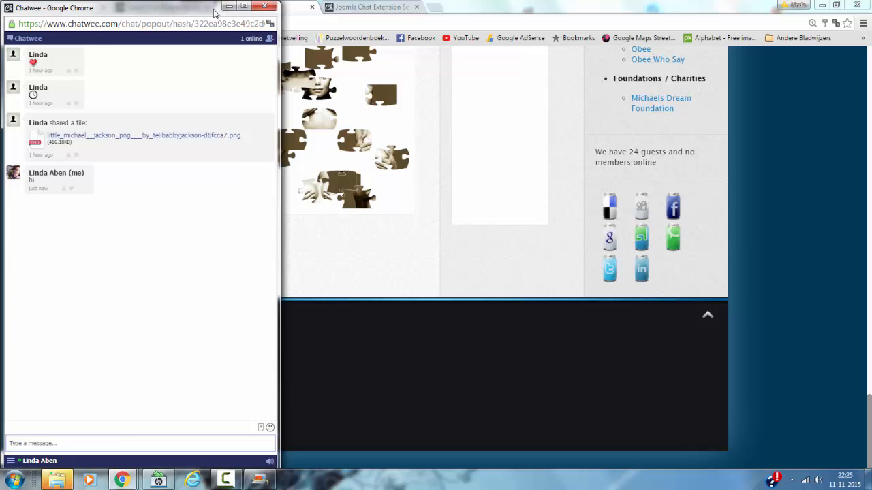
pyautogui.moveTo(116, 12)
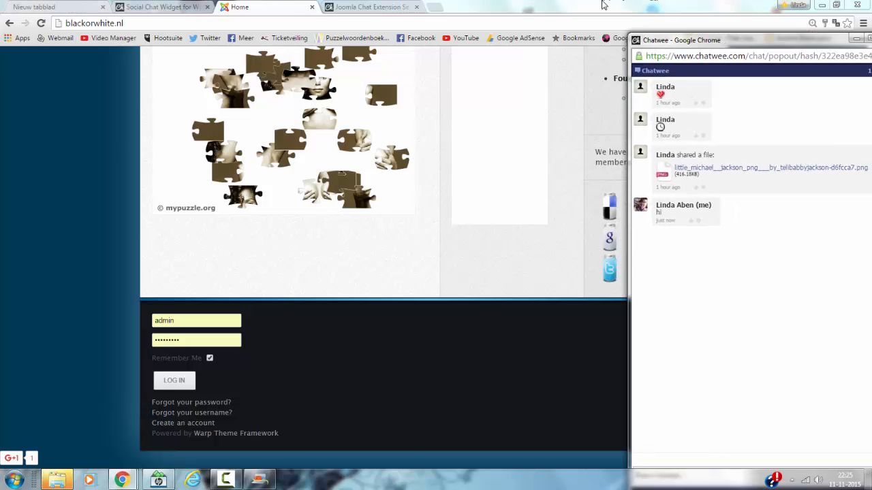
# Step: Download the Chatwee Joomla extension zip from step 3 of the setup page
pyautogui.click(371, 7)
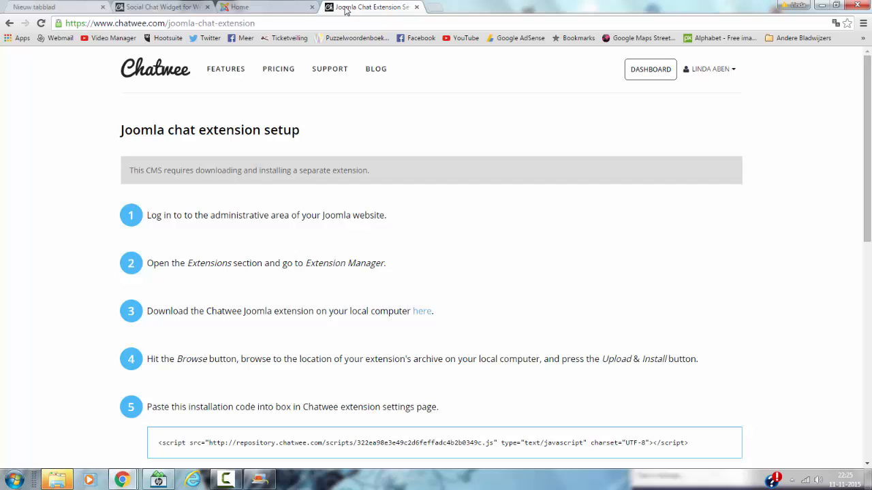
pyautogui.moveTo(19, 120)
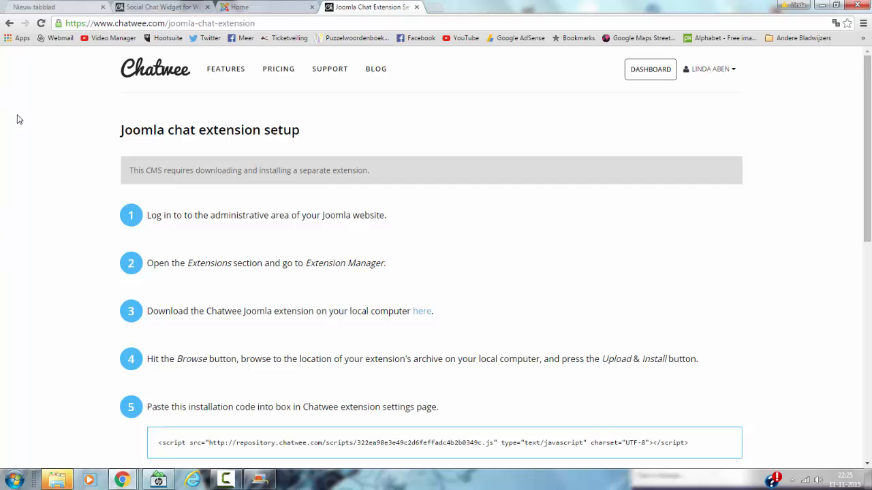
pyautogui.scroll(-3)
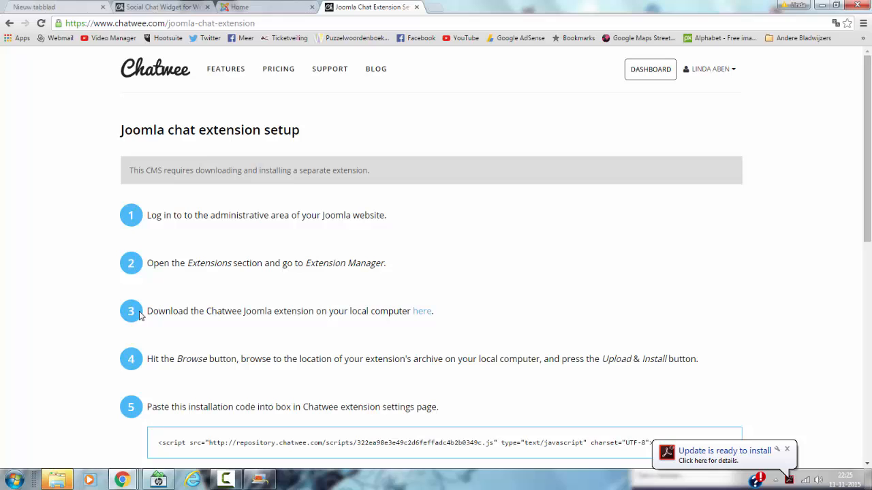
pyautogui.moveTo(194, 334)
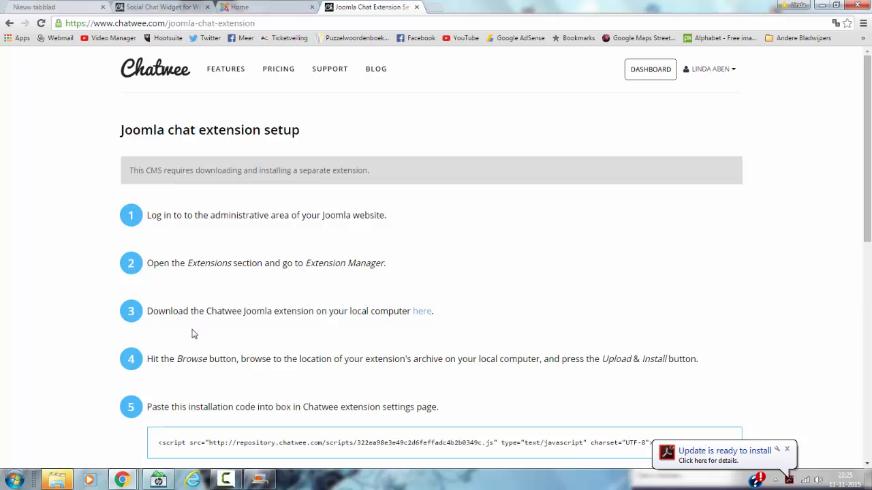
pyautogui.moveTo(422, 311)
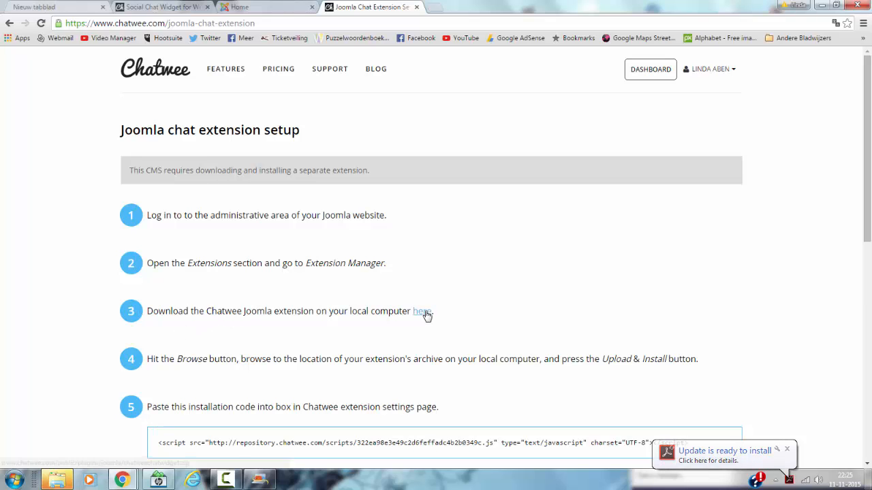
pyautogui.click(421, 311)
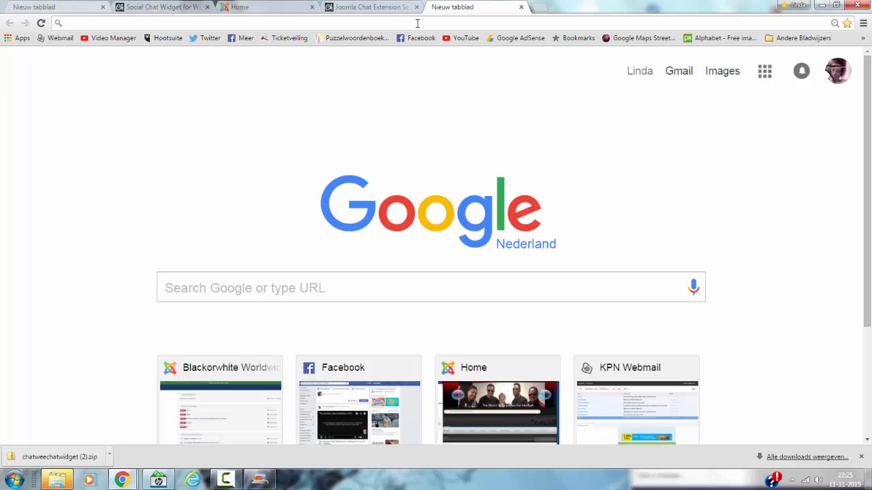
# Step: Go to blackorwhite.nl/administrator and log in to the Joomla backend
pyautogui.write('bl')
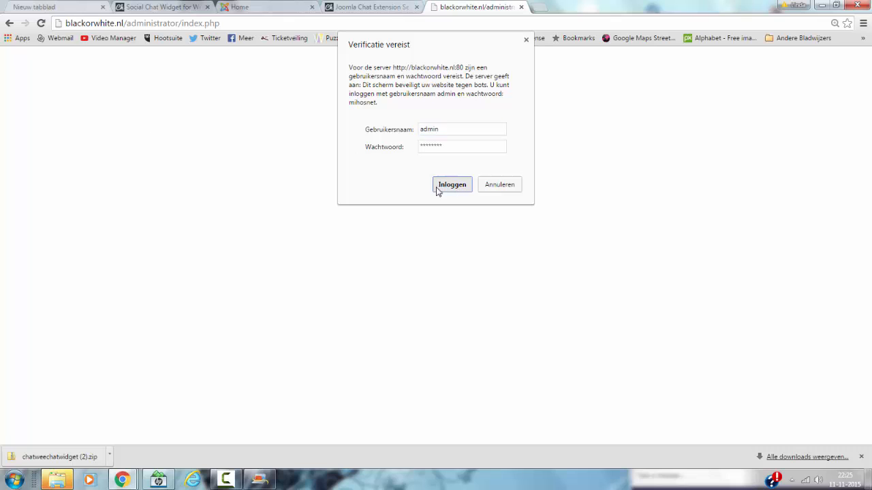
pyautogui.click(452, 184)
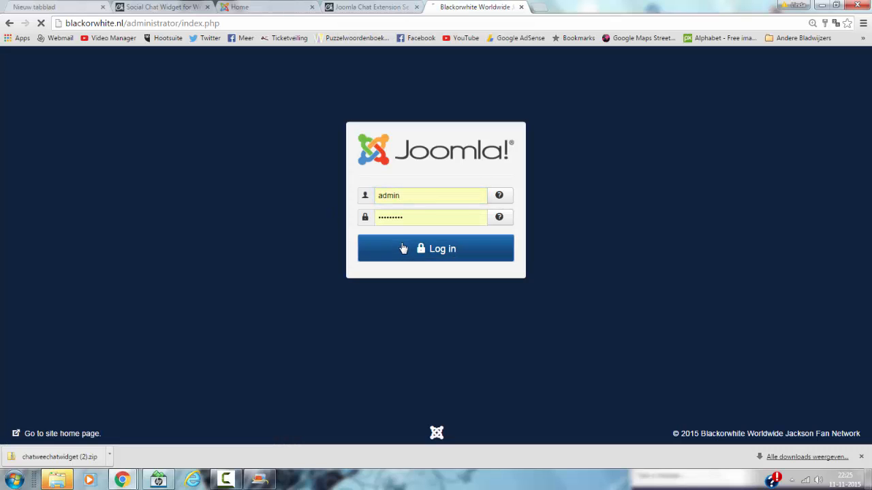
pyautogui.click(436, 248)
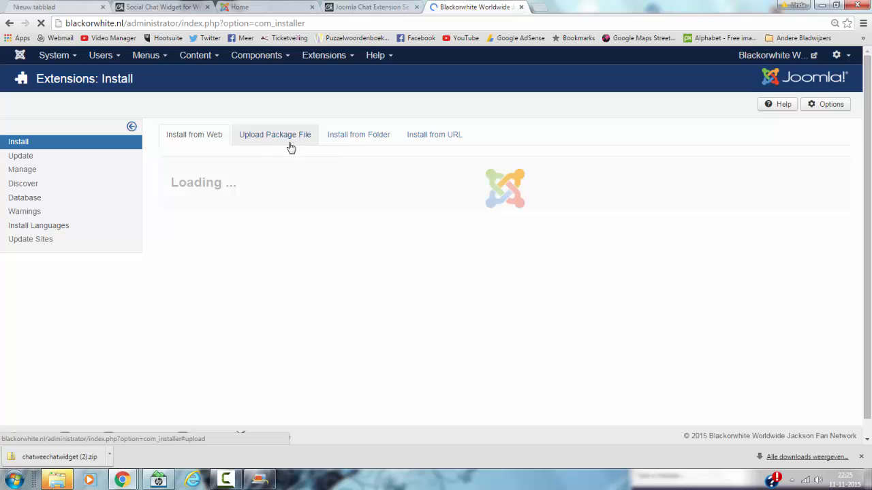
# Step: Upload and install chatweechatwidget.zip through Extensions > Install > Upload Package File
pyautogui.click(275, 135)
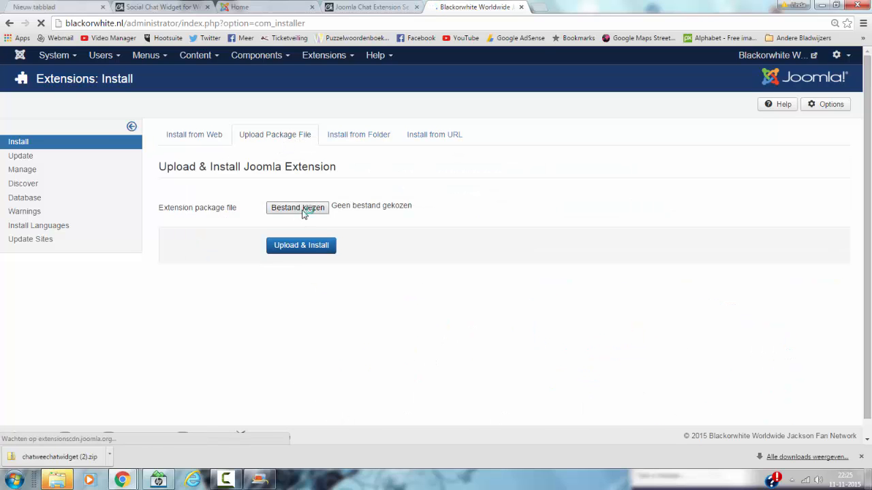
pyautogui.click(297, 207)
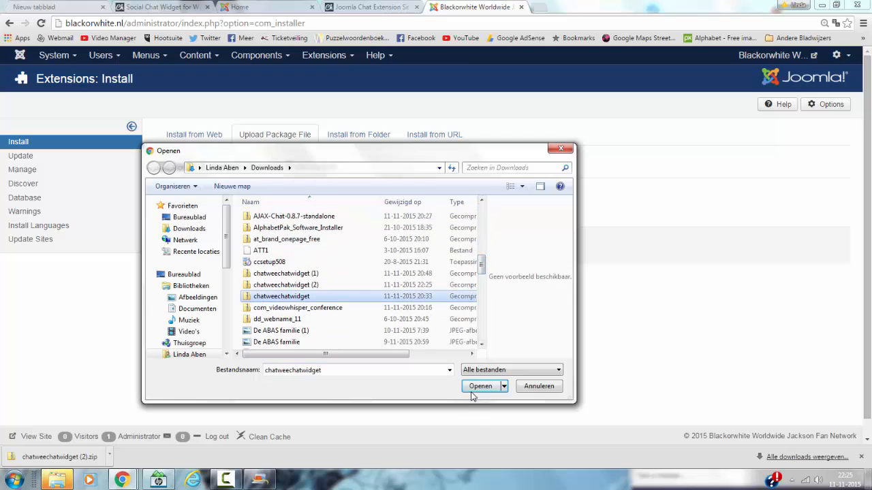
pyautogui.click(479, 387)
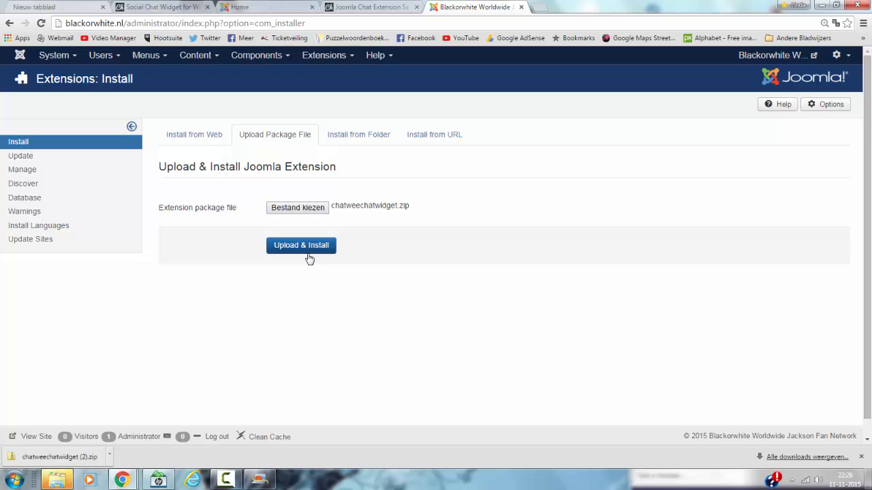
pyautogui.click(324, 55)
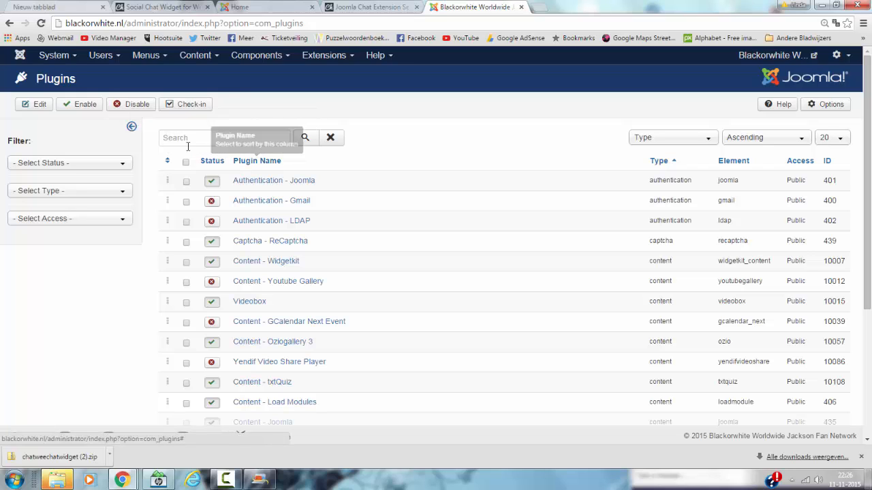
# Step: Search the plugins for 'chatw' and open the Joomla Chat by Chatwee plugin settings
pyautogui.write('chatwee')
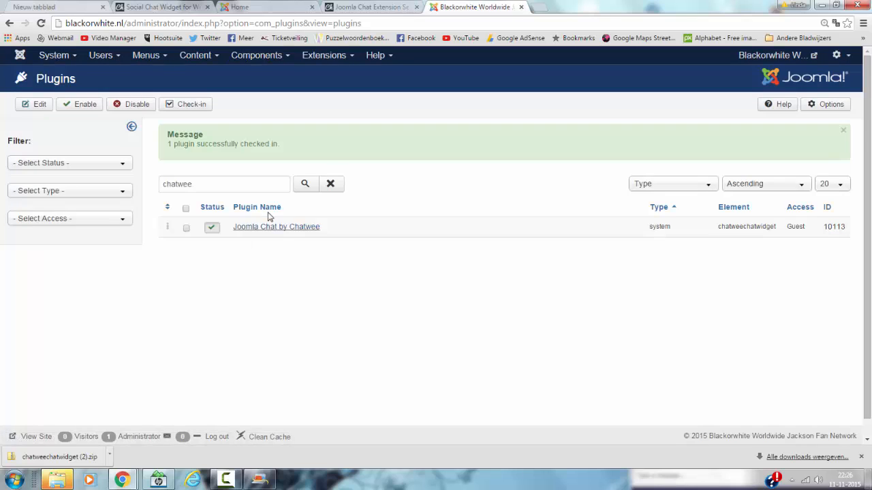
pyautogui.click(276, 226)
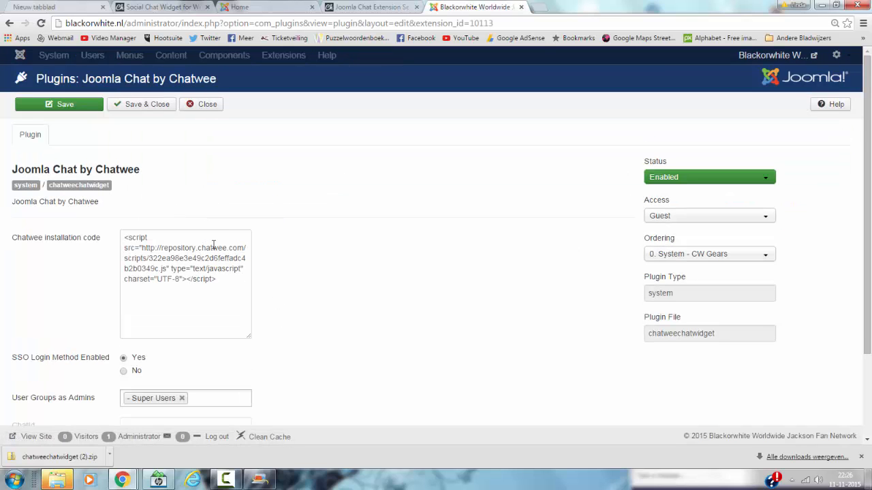
pyautogui.moveTo(467, 189)
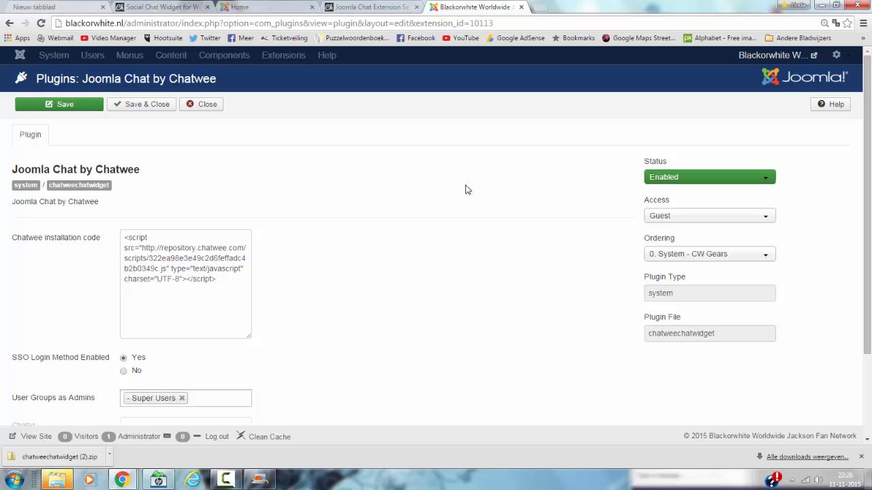
pyautogui.moveTo(117, 175)
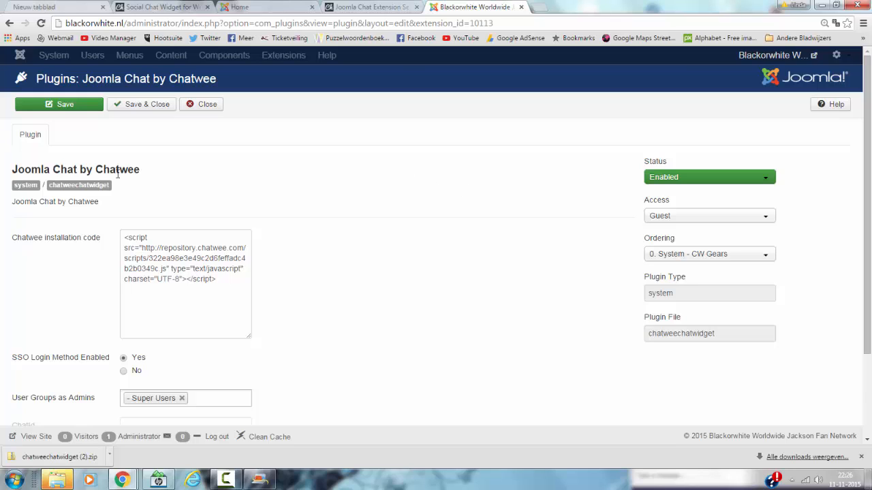
pyautogui.moveTo(229, 175)
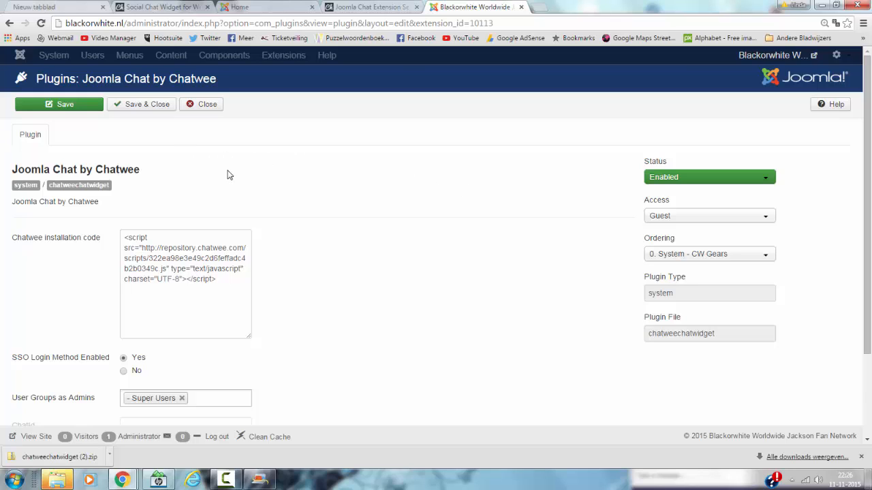
pyautogui.moveTo(213, 176)
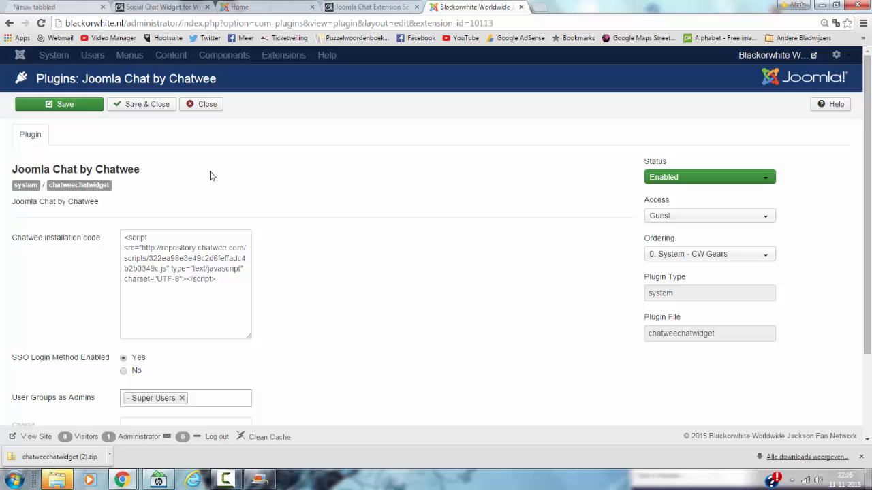
pyautogui.moveTo(675, 188)
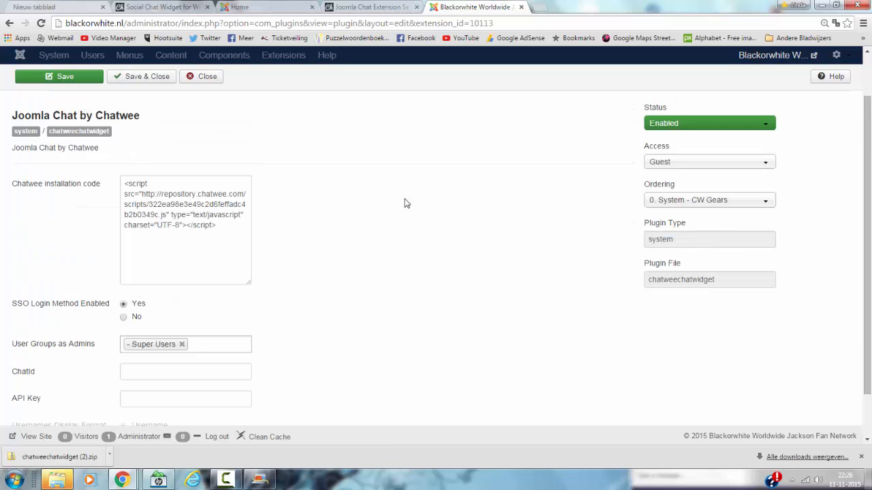
pyautogui.moveTo(126, 274)
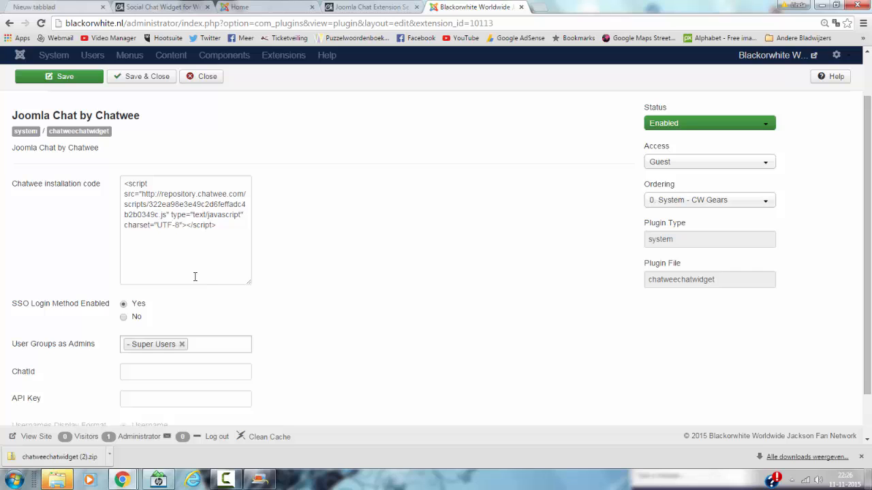
pyautogui.moveTo(289, 87)
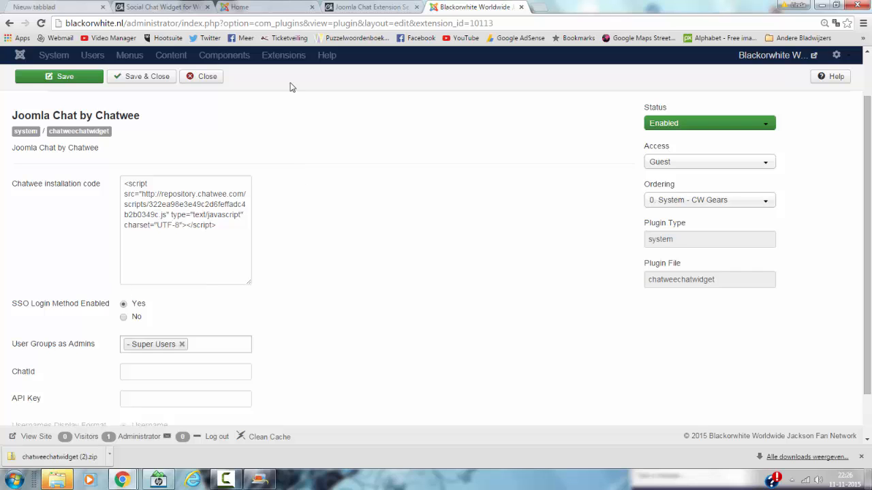
pyautogui.moveTo(57, 165)
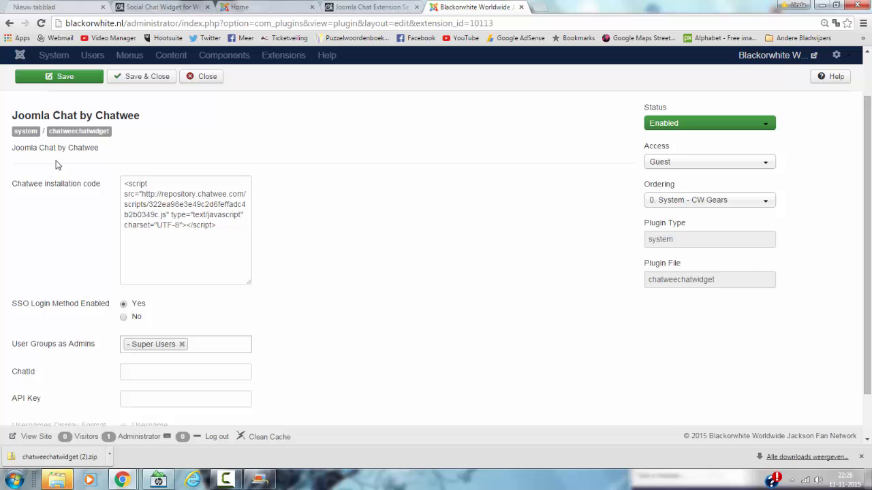
pyautogui.moveTo(210, 161)
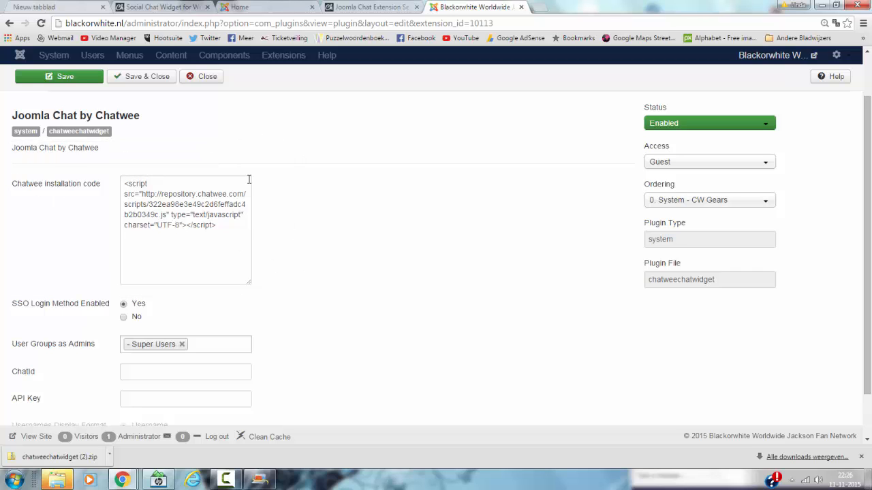
pyautogui.moveTo(82, 229)
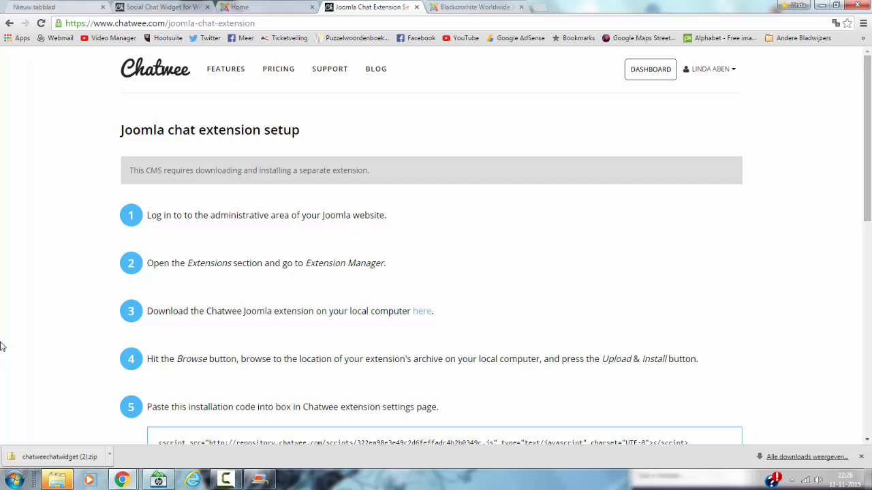
pyautogui.moveTo(322, 193)
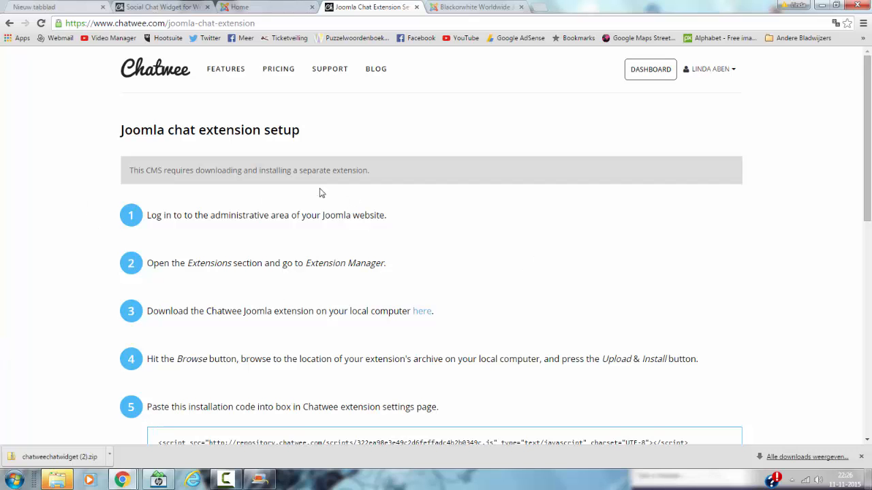
# Step: Review Chatwee's pricing plans page
pyautogui.click(277, 68)
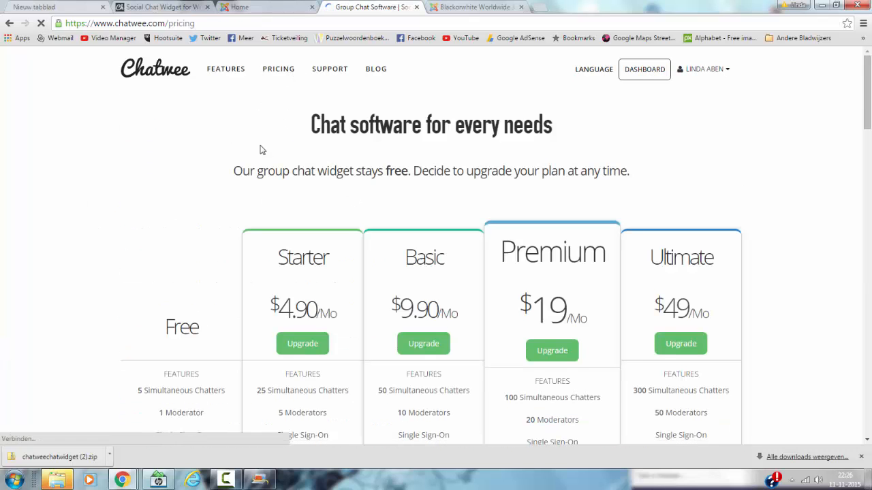
pyautogui.scroll(-3)
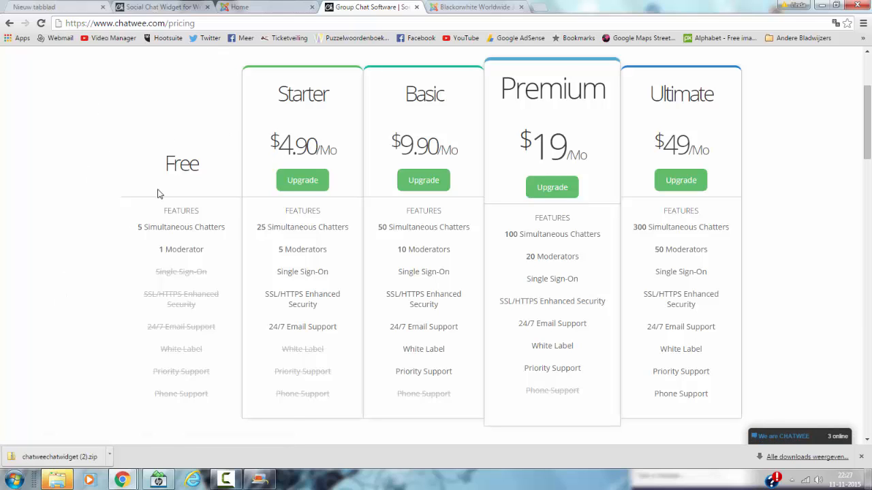
pyautogui.moveTo(133, 199)
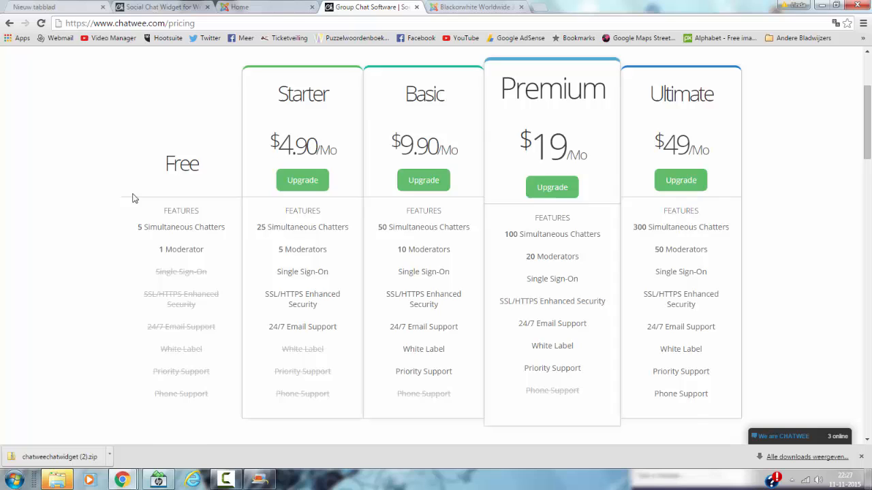
pyautogui.scroll(3)
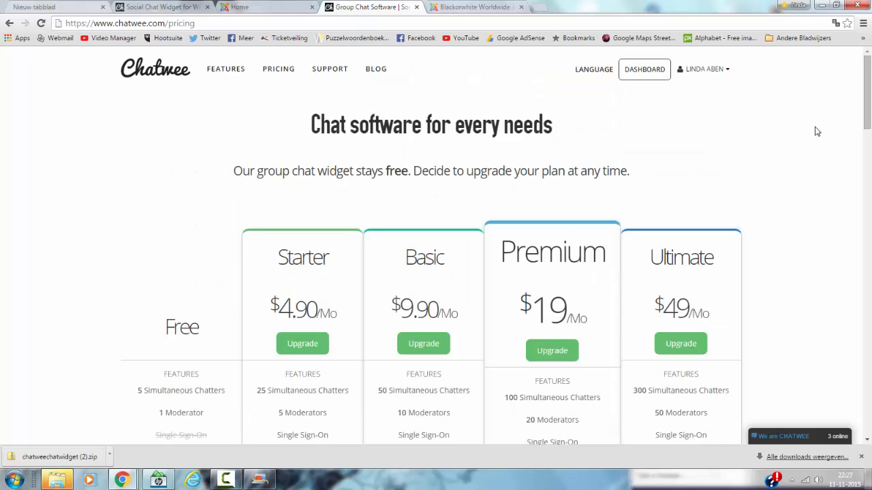
pyautogui.moveTo(580, 103)
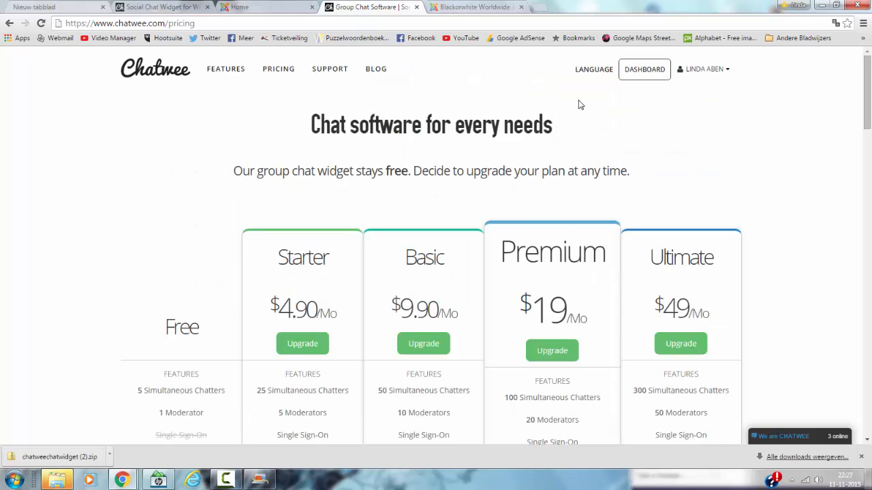
pyautogui.moveTo(703, 68)
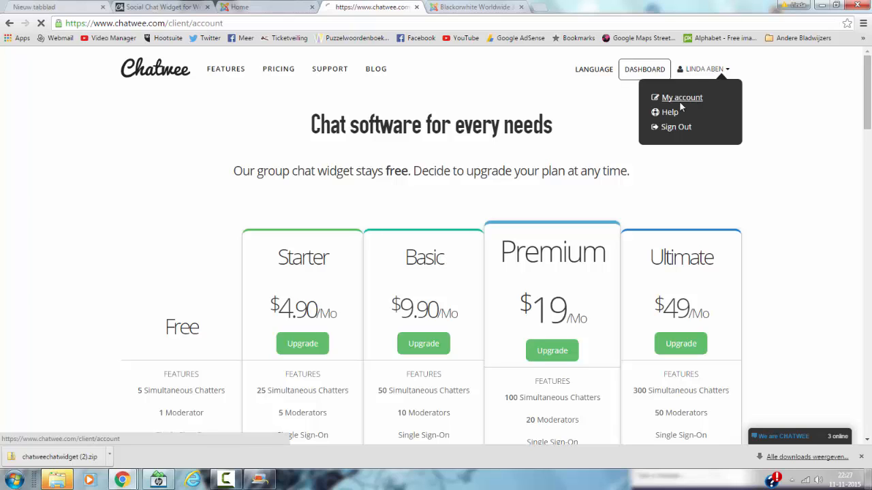
# Step: Go to My account and then the Dashboard showing the installation code
pyautogui.click(681, 97)
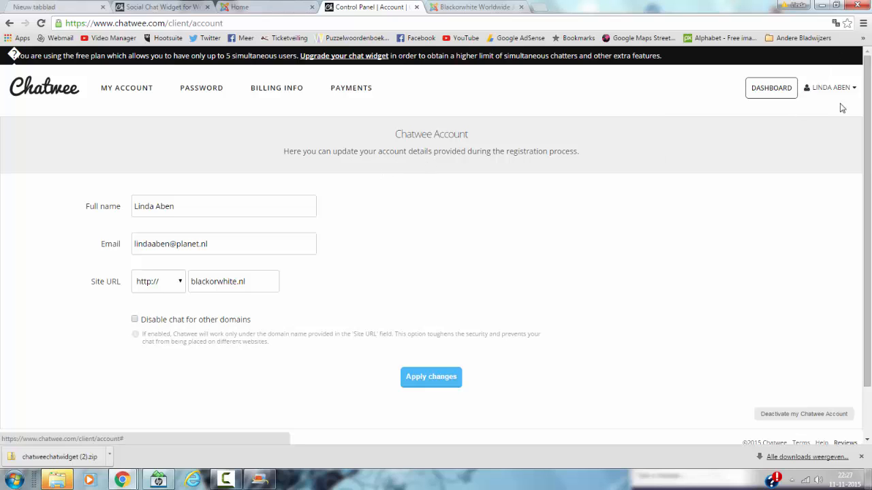
pyautogui.click(829, 87)
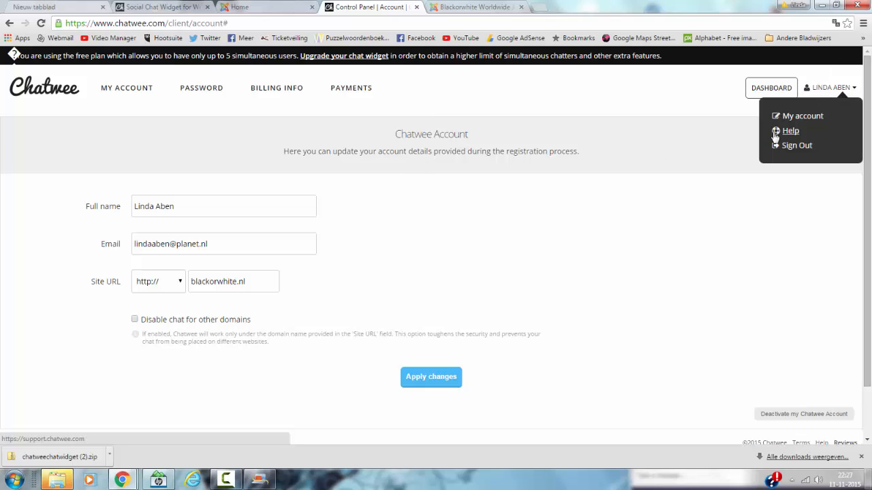
pyautogui.click(771, 87)
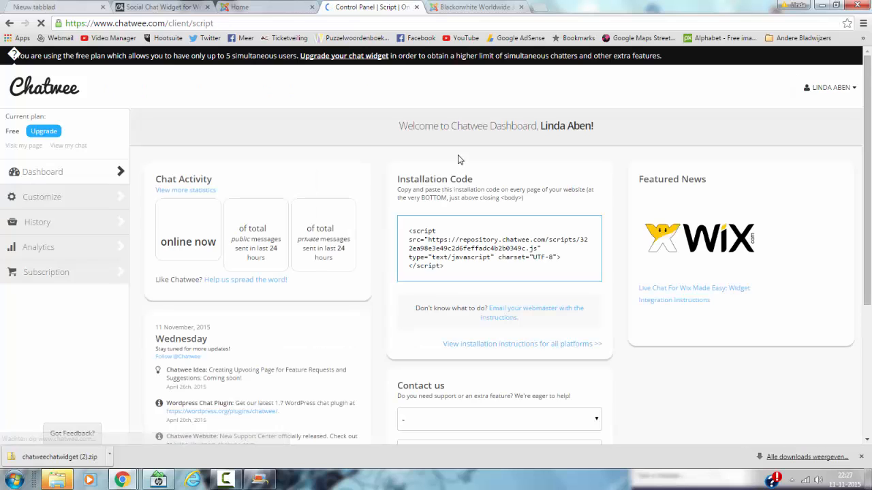
# Step: Copy the dashboard's installation code and return to the Joomla plugin settings
pyautogui.scroll(-3)
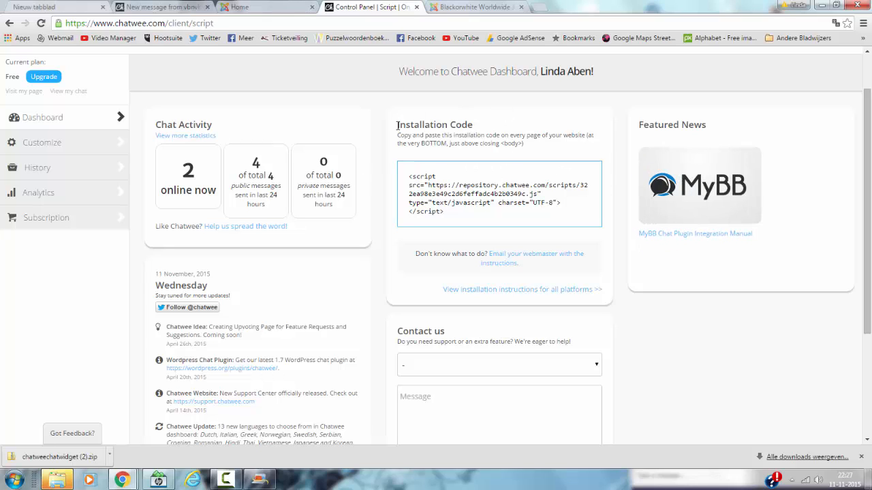
pyautogui.moveTo(483, 153)
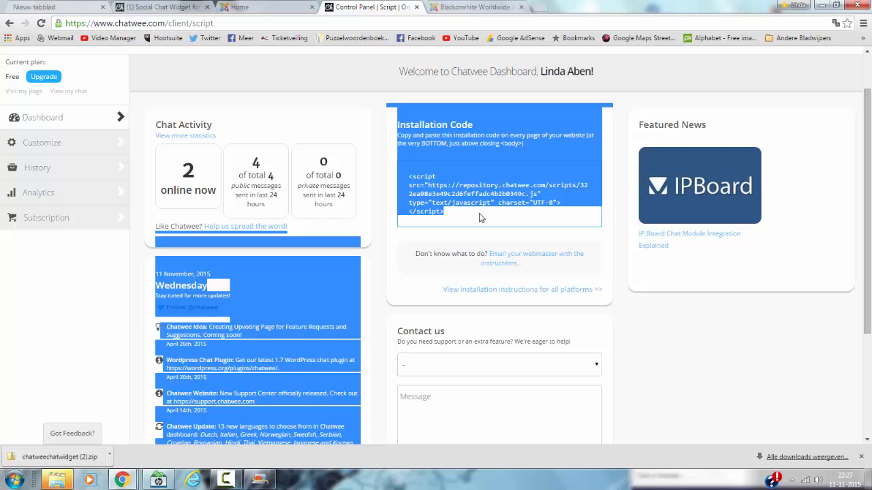
pyautogui.tripleClick(483, 194)
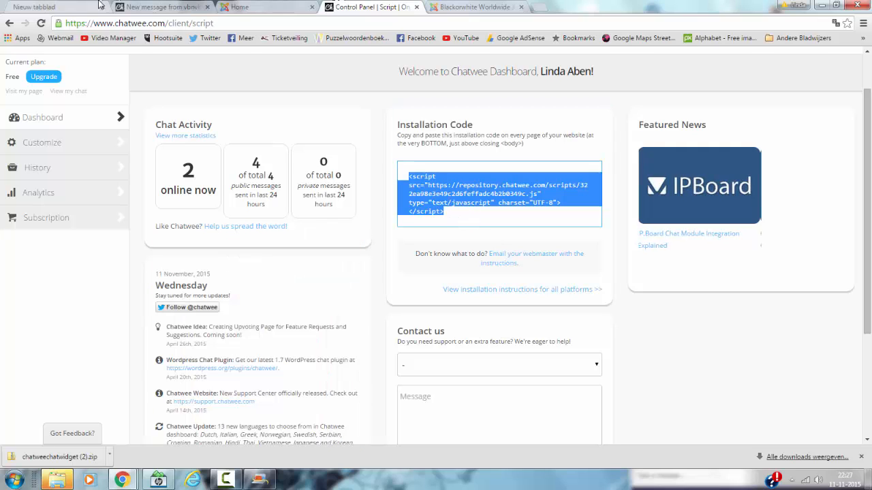
pyautogui.click(474, 6)
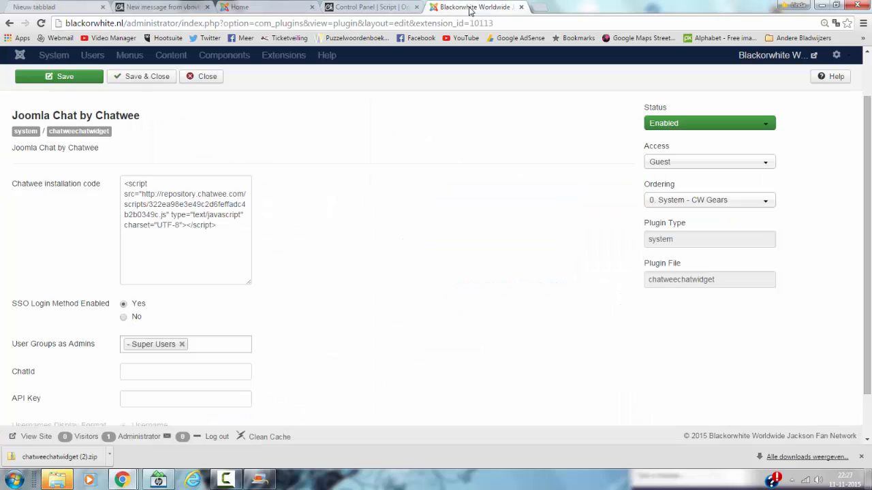
# Step: Replace the old installation code with the copied https script, save the plugin, and go to the live site
pyautogui.tripleClick(185, 205)
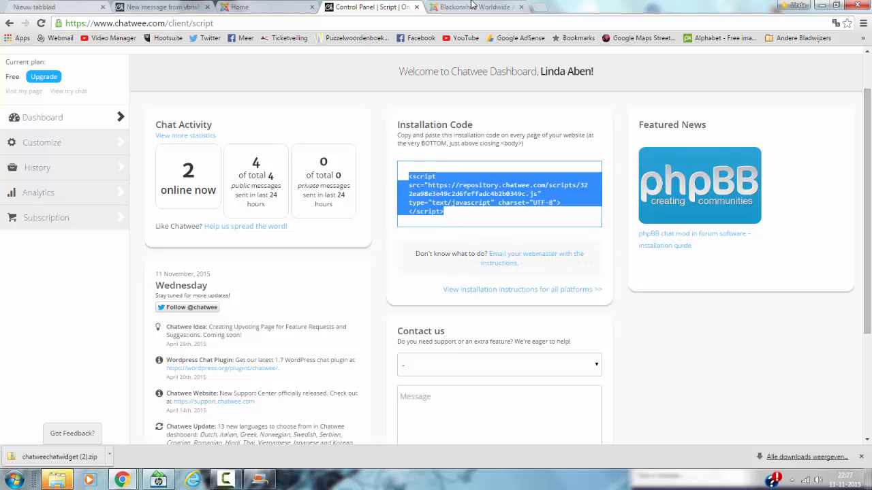
pyautogui.click(470, 7)
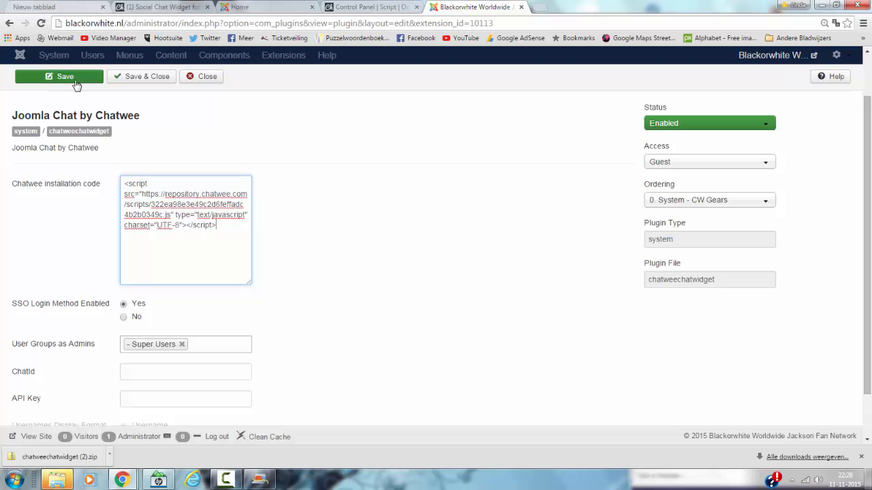
pyautogui.click(58, 76)
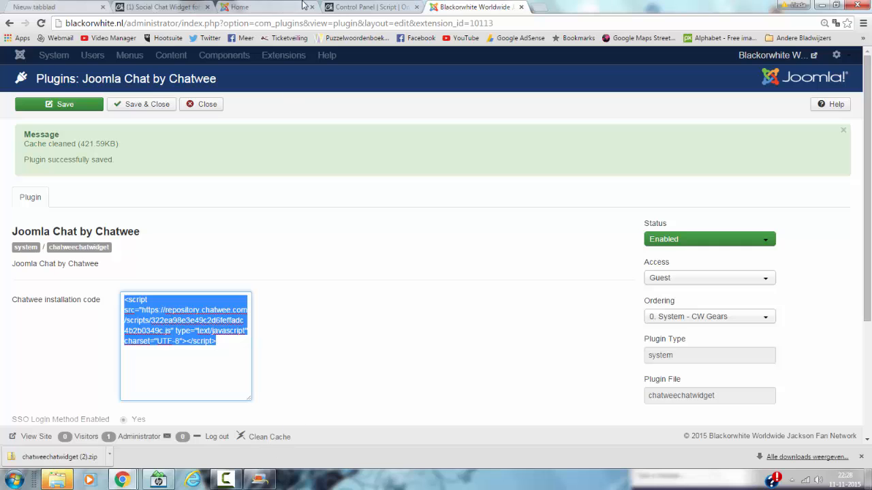
pyautogui.click(239, 7)
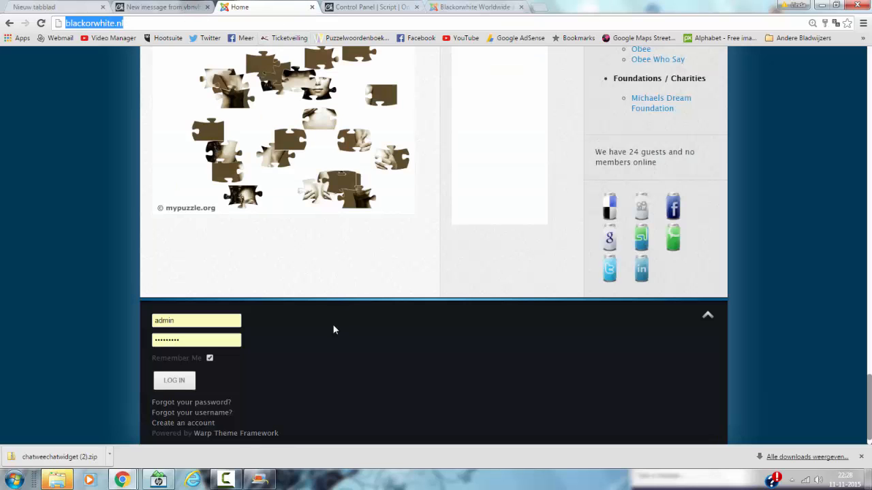
# Step: Reload the Blackorwhite site so the Chatwee chat bar appears and dismiss its welcome message
pyautogui.scroll(3)
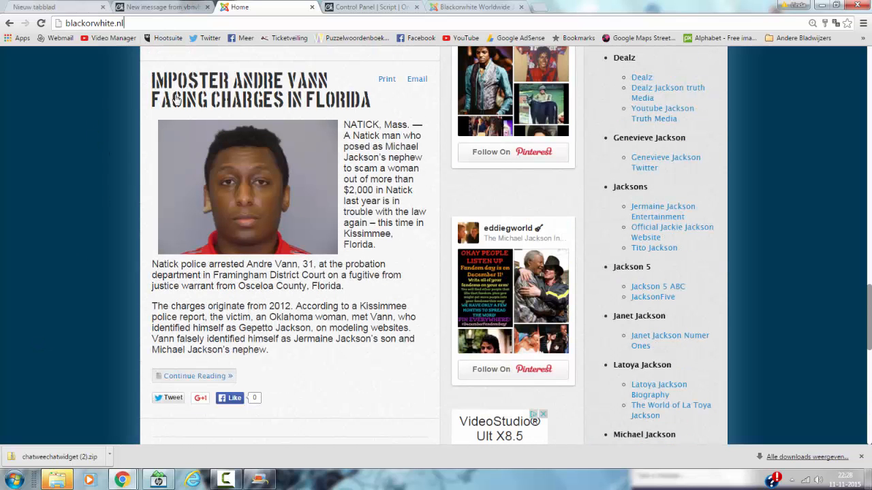
pyautogui.click(238, 88)
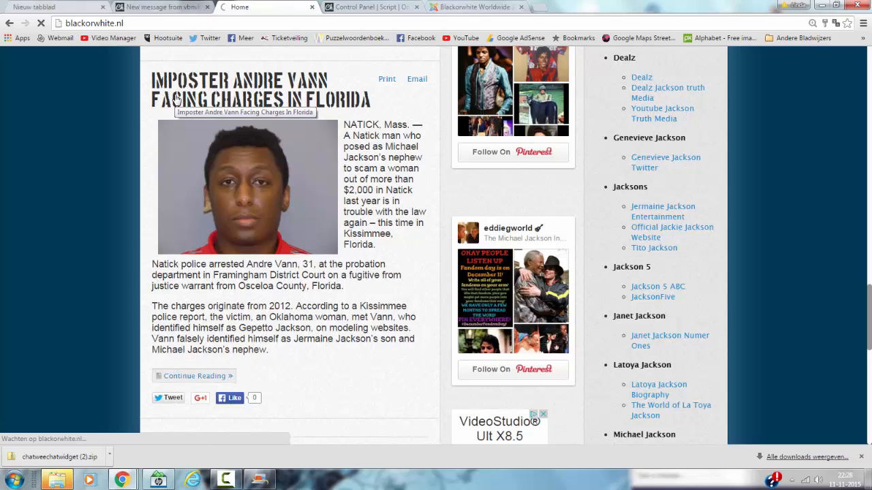
pyautogui.click(150, 6)
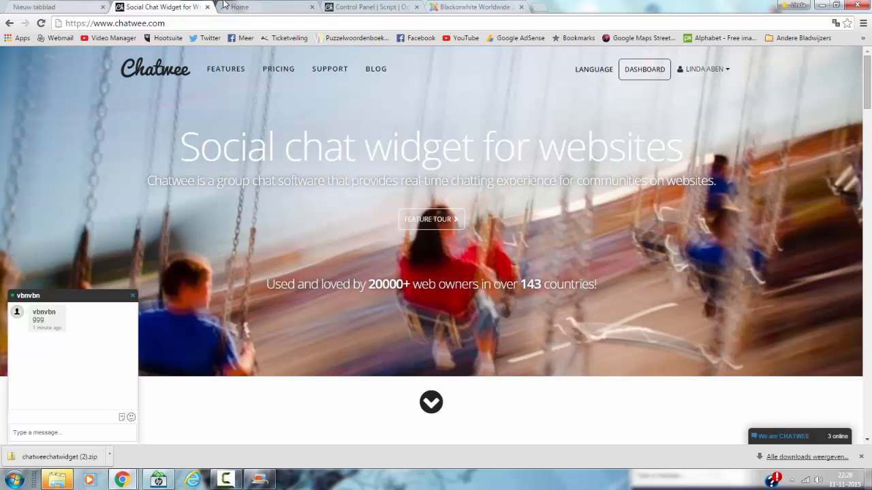
pyautogui.click(266, 7)
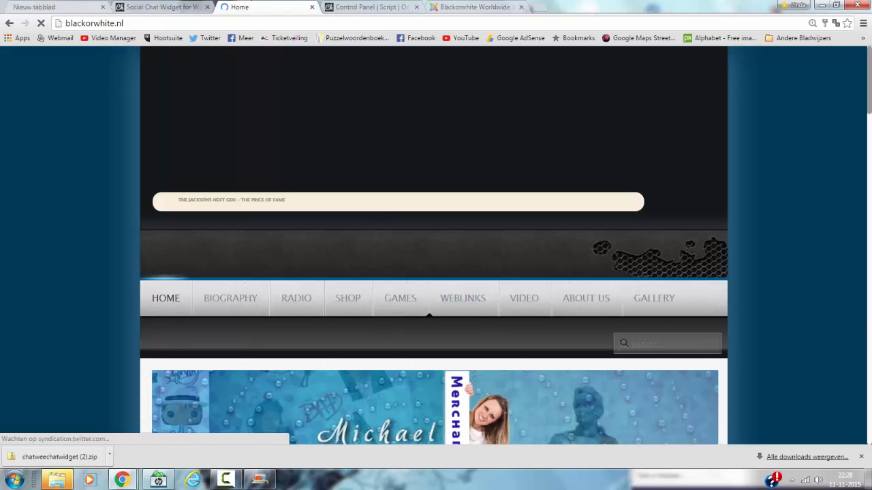
pyautogui.scroll(-3)
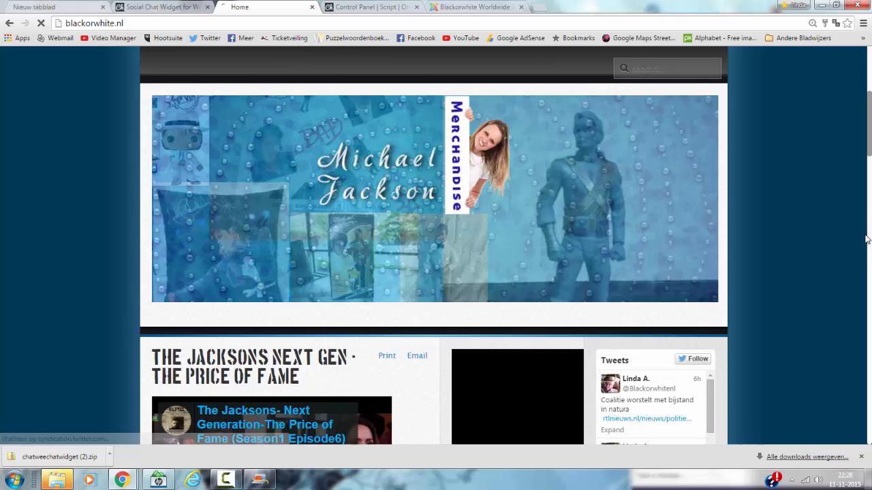
pyautogui.scroll(-3)
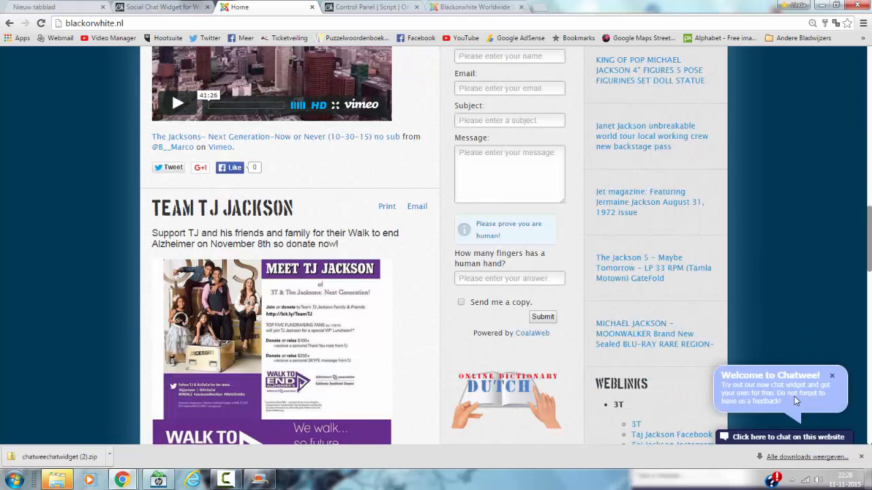
pyautogui.click(831, 376)
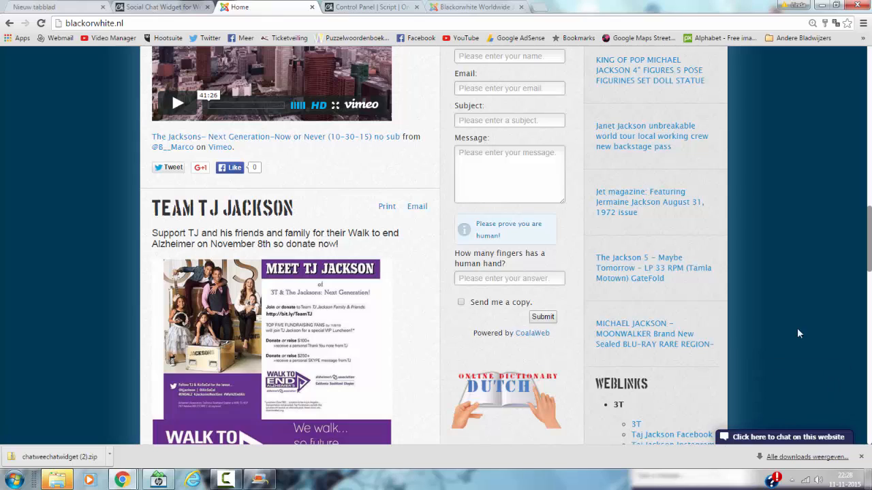
pyautogui.moveTo(677, 485)
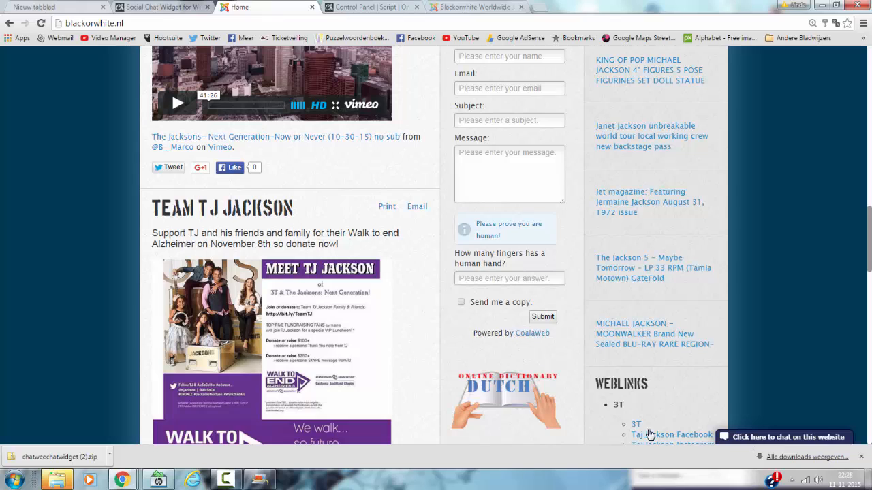
pyautogui.moveTo(712, 425)
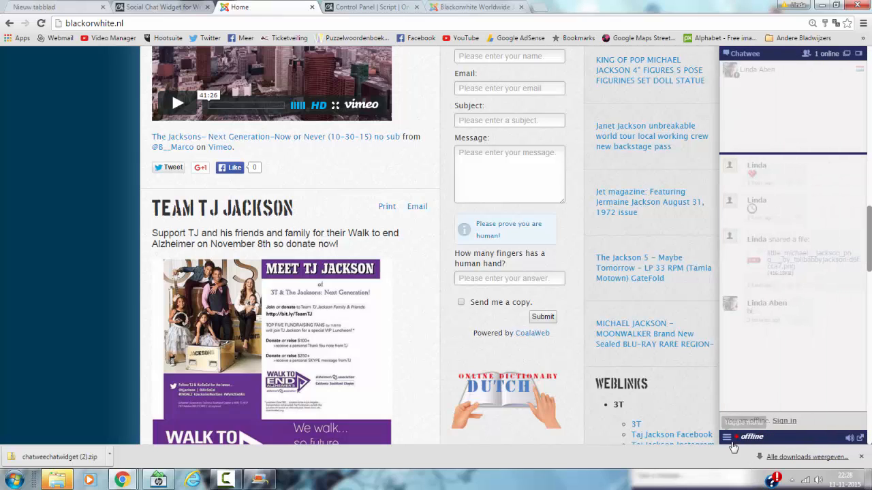
# Step: Collapse the chat panel, check the site pages, then switch to the Chatwee homepage
pyautogui.click(735, 436)
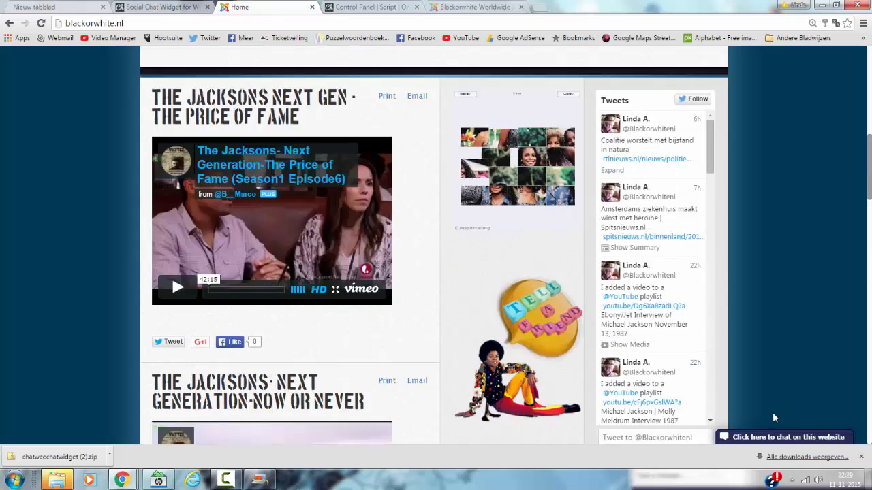
pyautogui.scroll(3)
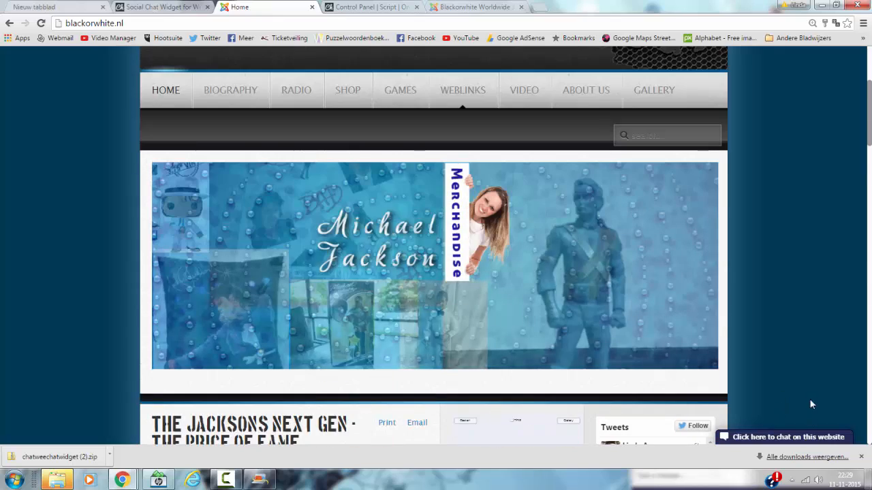
pyautogui.scroll(3)
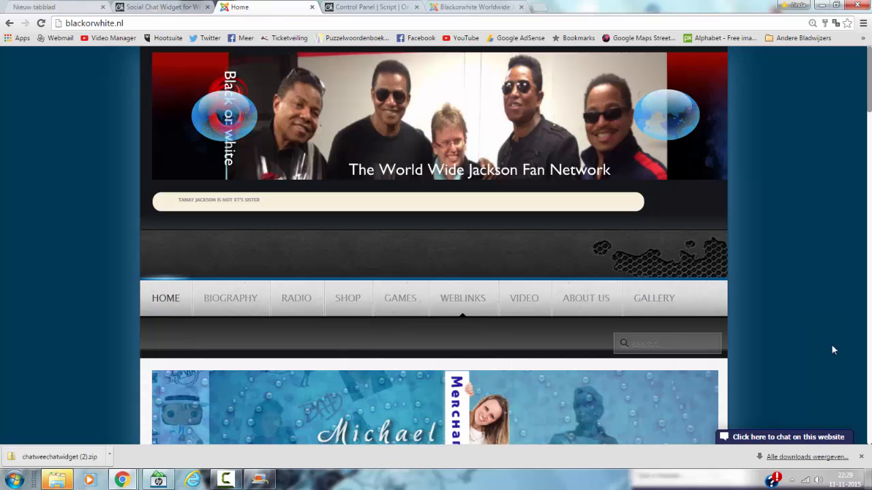
pyautogui.scroll(-3)
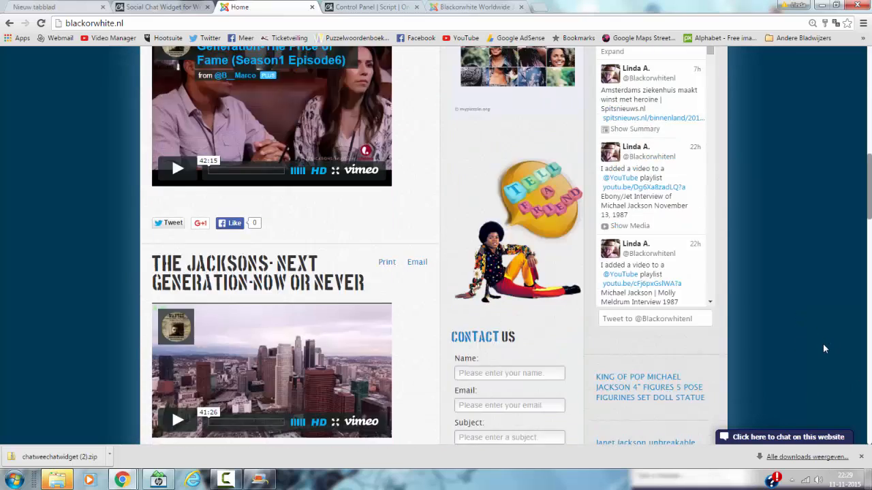
pyautogui.scroll(-3)
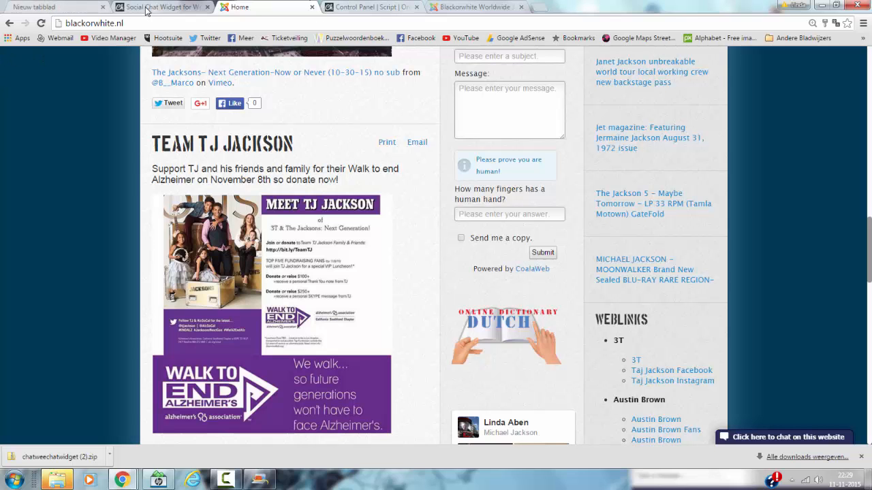
pyautogui.click(162, 7)
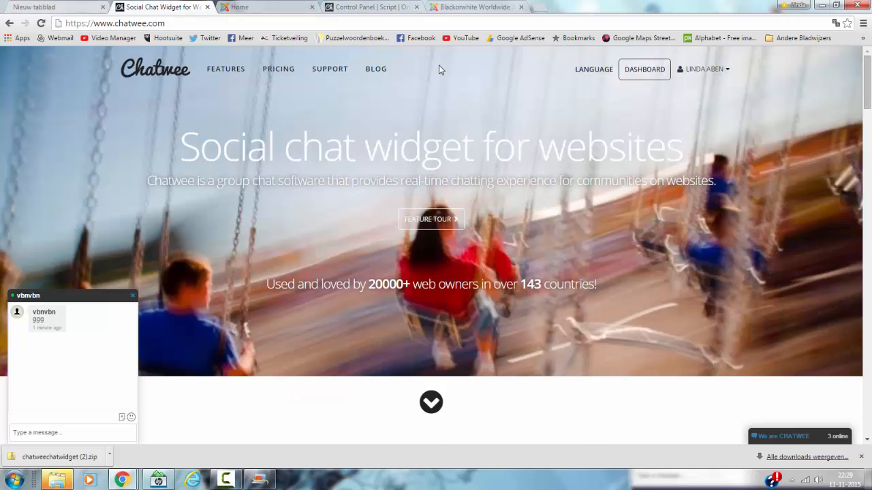
# Step: Go to the dashboard's Customize page and review the General widget settings
pyautogui.click(643, 68)
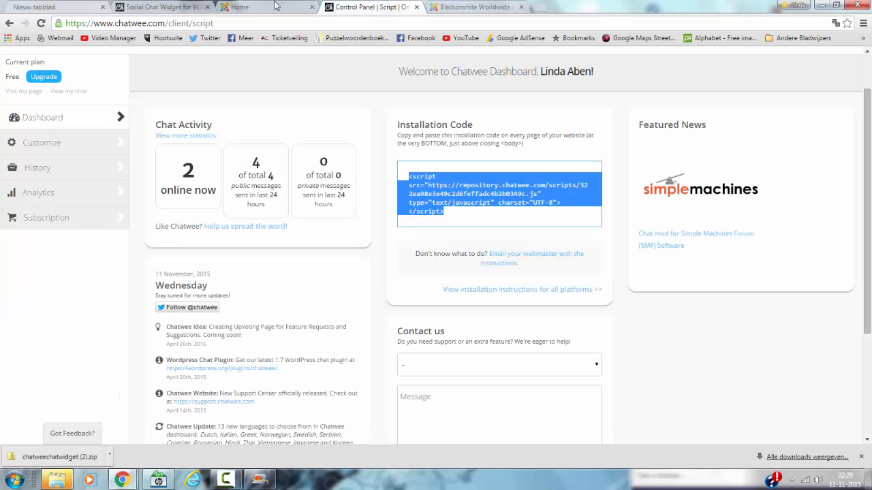
pyautogui.moveTo(3, 238)
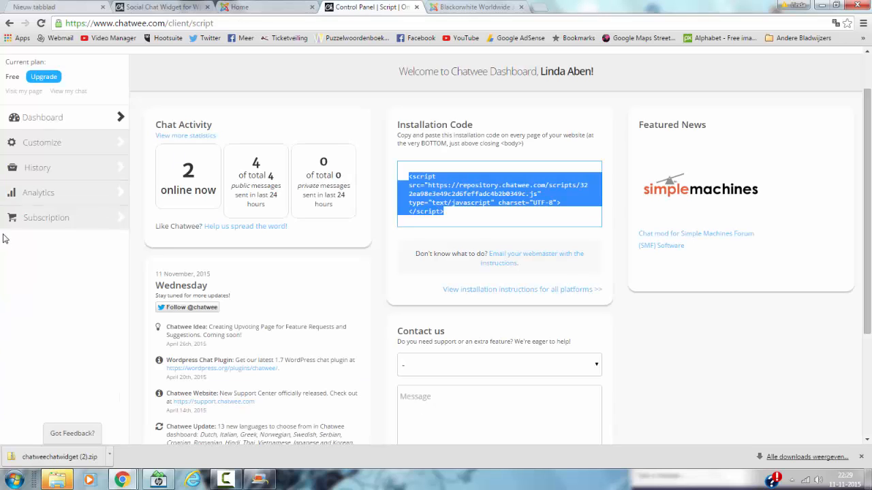
pyautogui.click(42, 143)
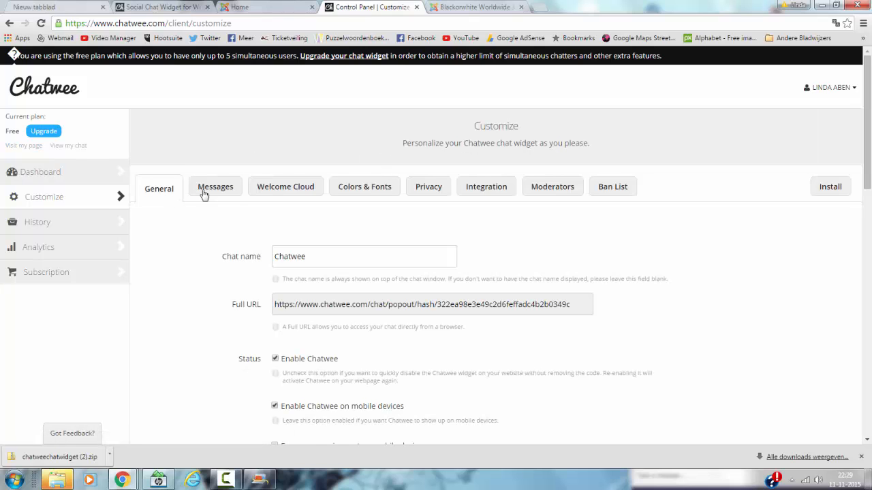
pyautogui.moveTo(542, 225)
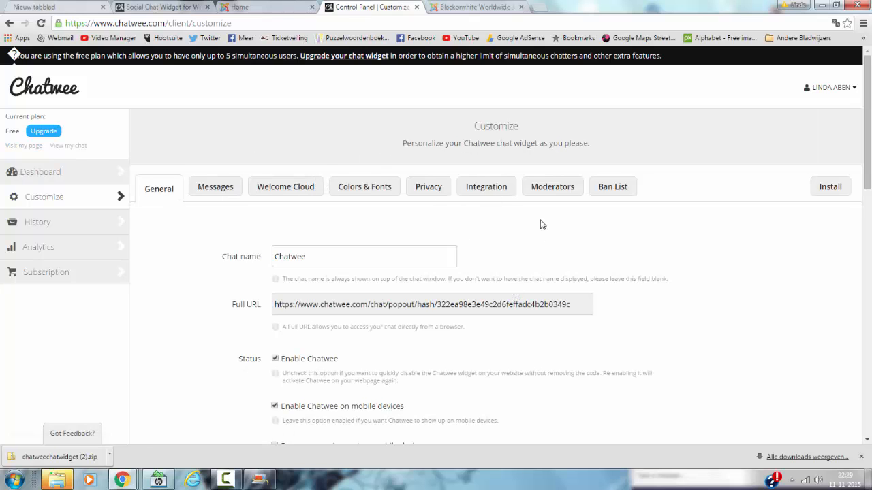
pyautogui.scroll(-3)
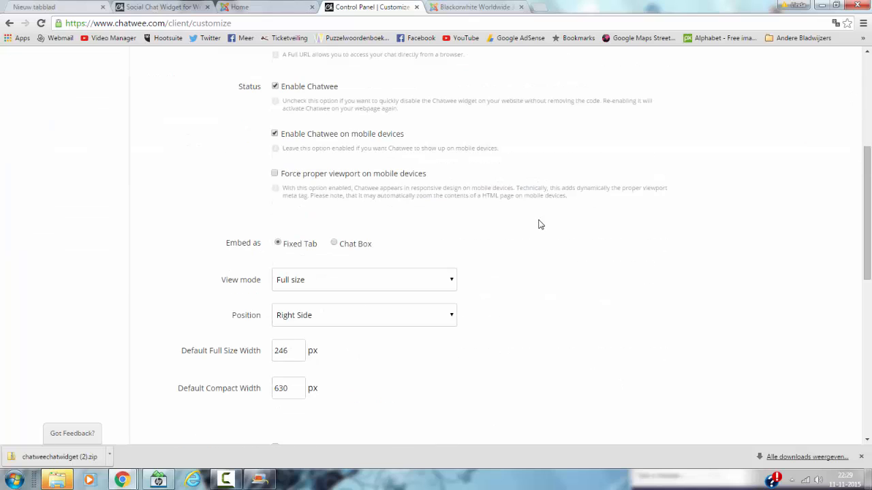
pyautogui.moveTo(222, 389)
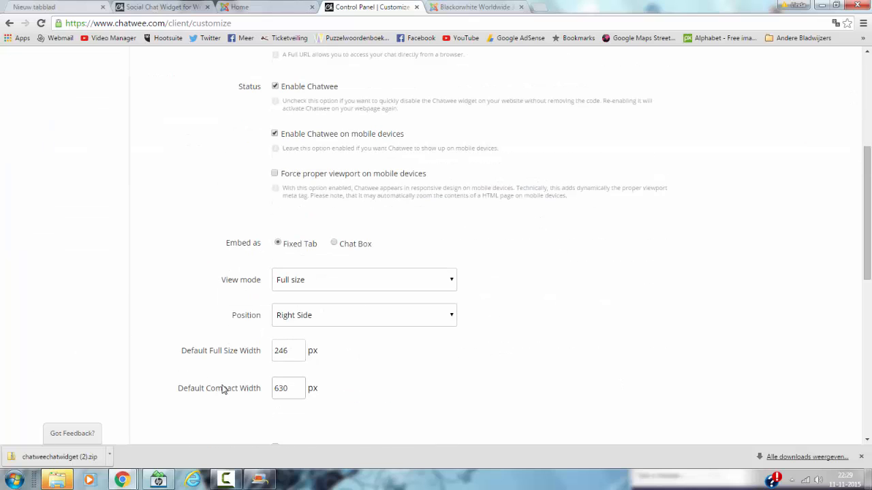
pyautogui.moveTo(177, 359)
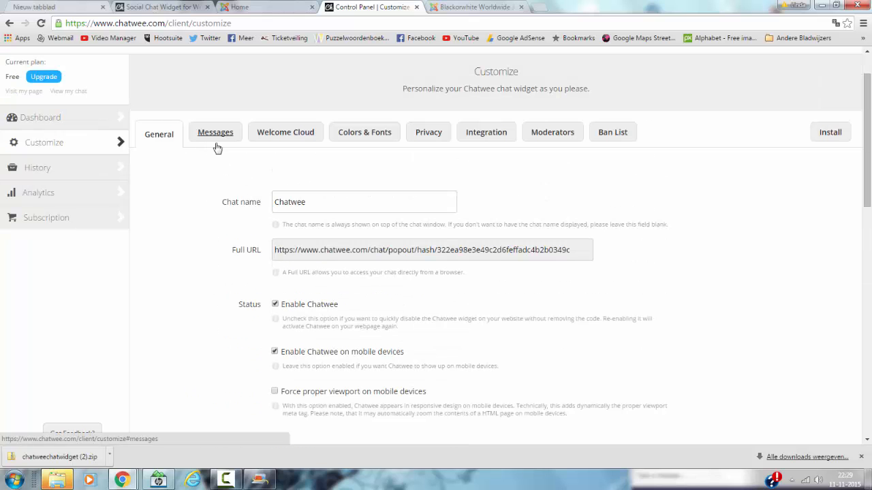
# Step: Review the Colors & Fonts settings: primary colour 272D57, Tahoma font at 12 px
pyautogui.click(365, 130)
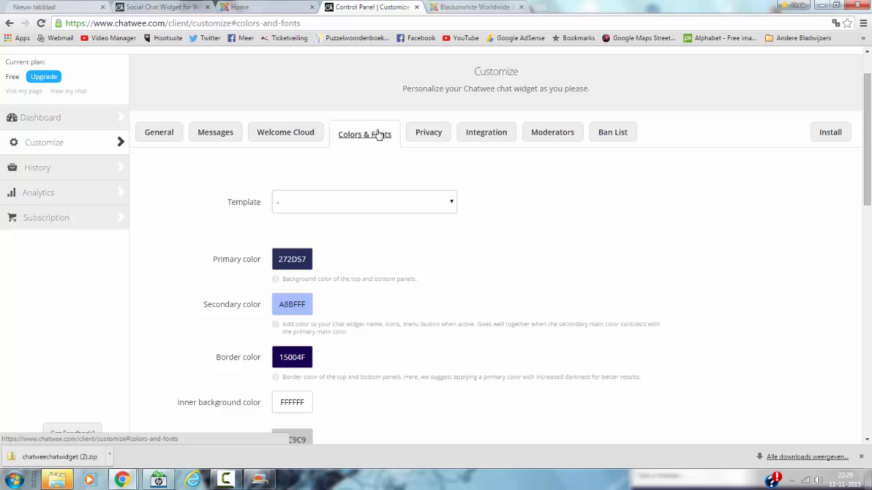
pyautogui.scroll(-3)
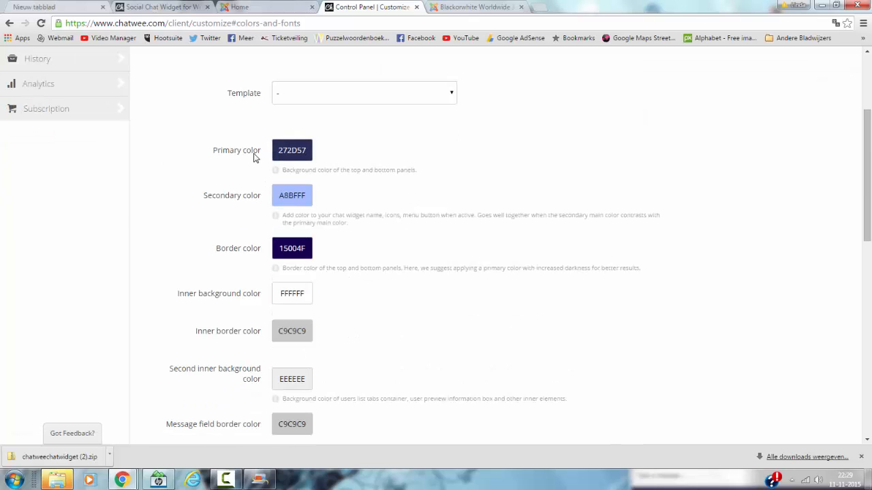
pyautogui.moveTo(286, 143)
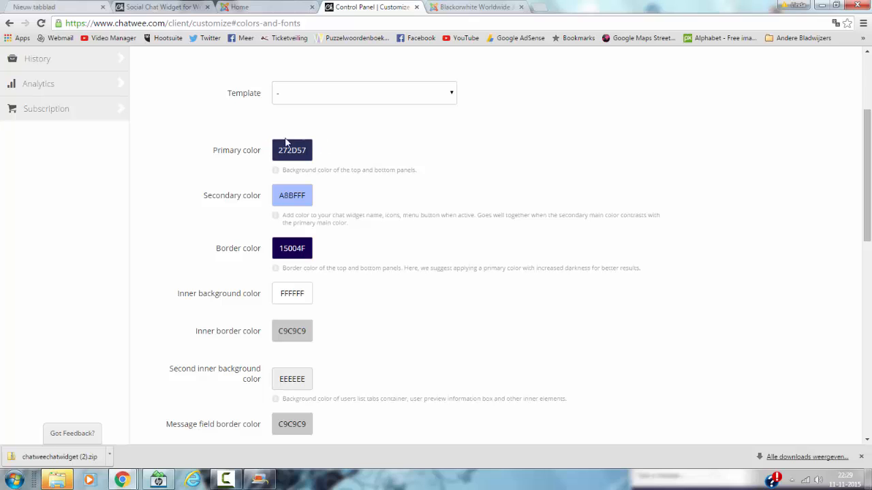
pyautogui.moveTo(226, 199)
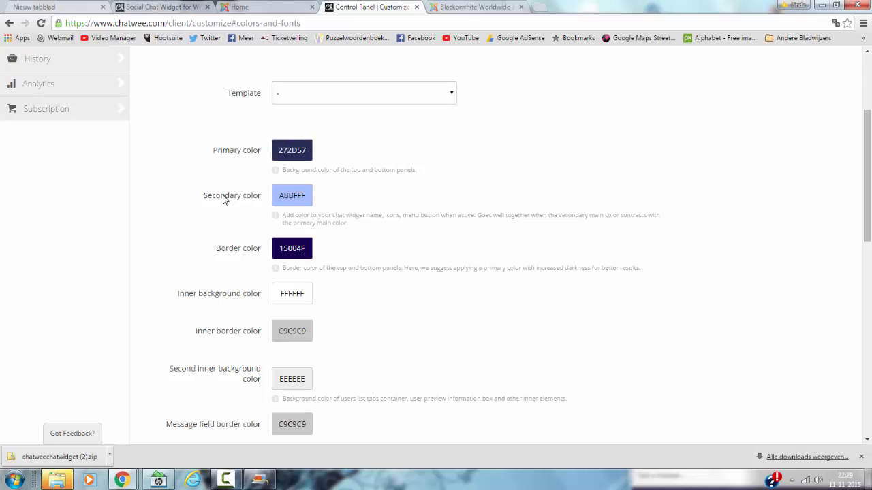
pyautogui.moveTo(141, 226)
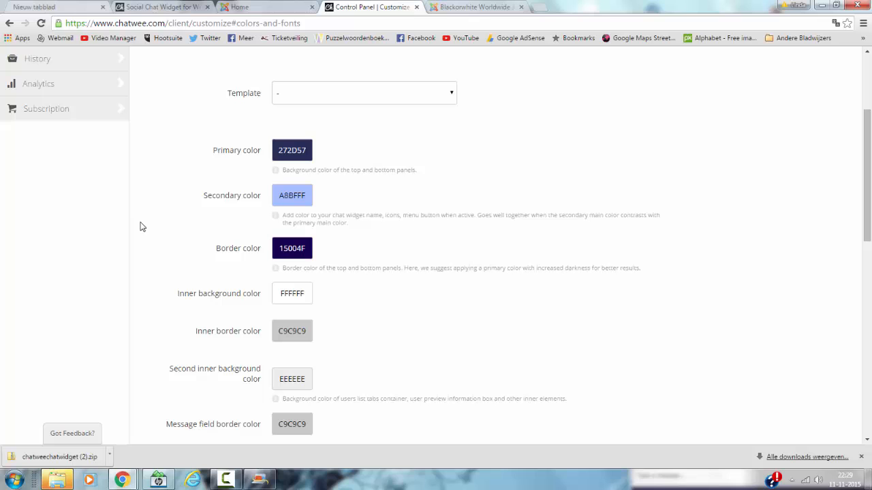
pyautogui.scroll(-3)
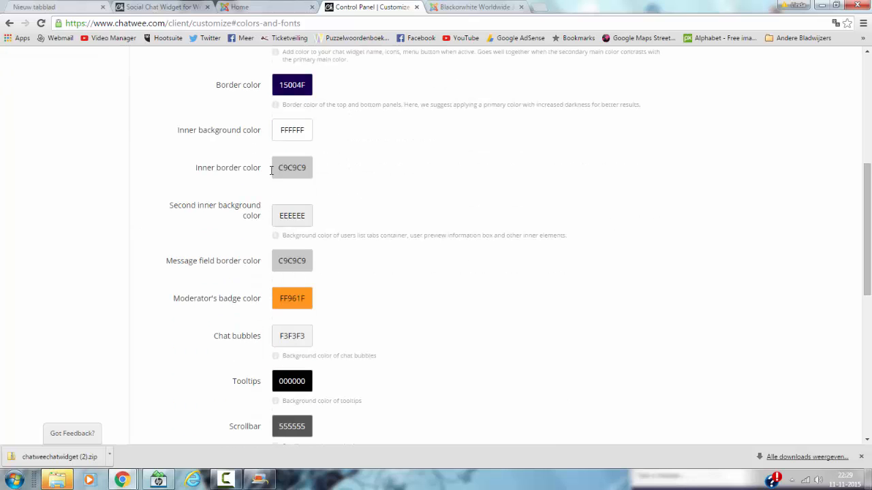
pyautogui.scroll(-3)
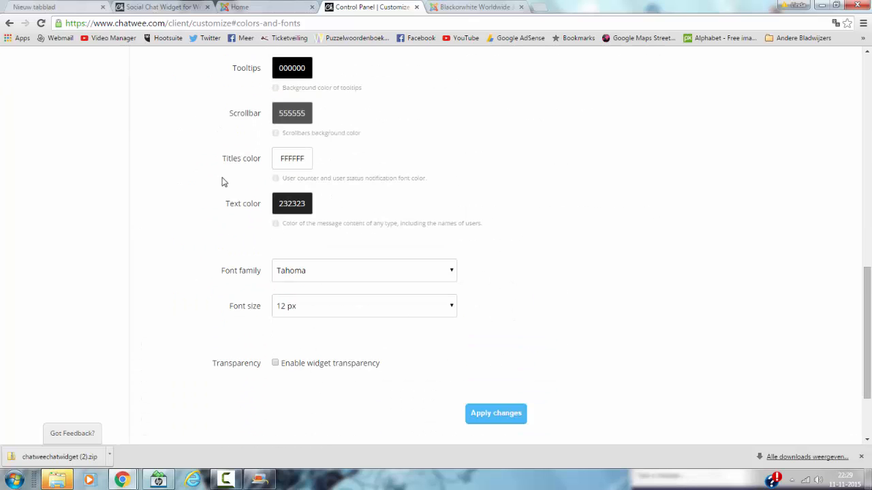
pyautogui.moveTo(271, 279)
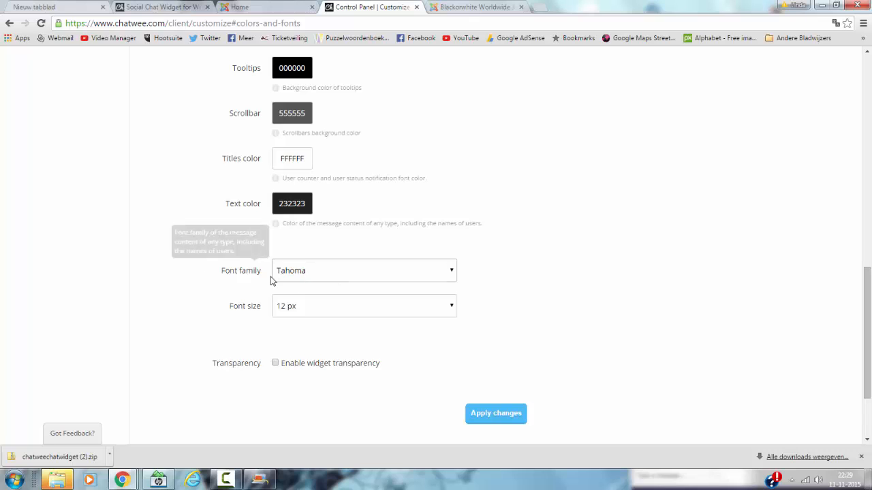
pyautogui.moveTo(250, 325)
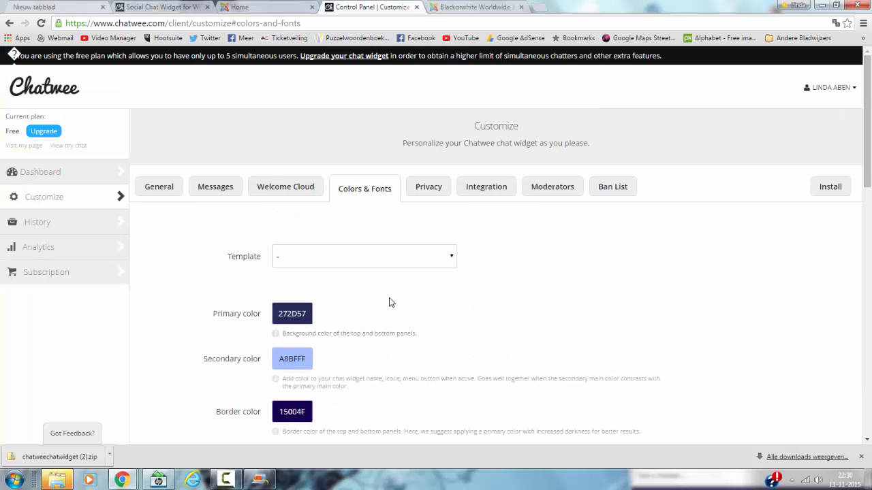
# Step: Review the Privacy, Integration, Moderators and Ban List settings, ending on the Messages settings
pyautogui.click(428, 185)
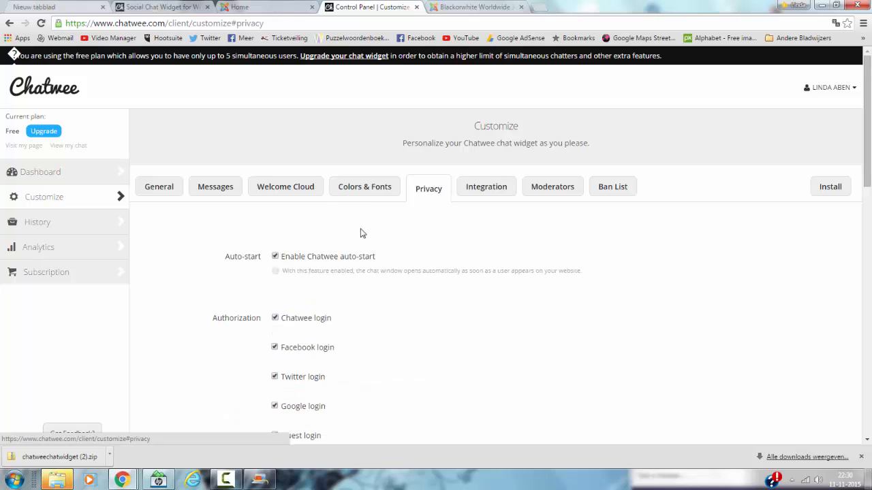
pyautogui.click(485, 185)
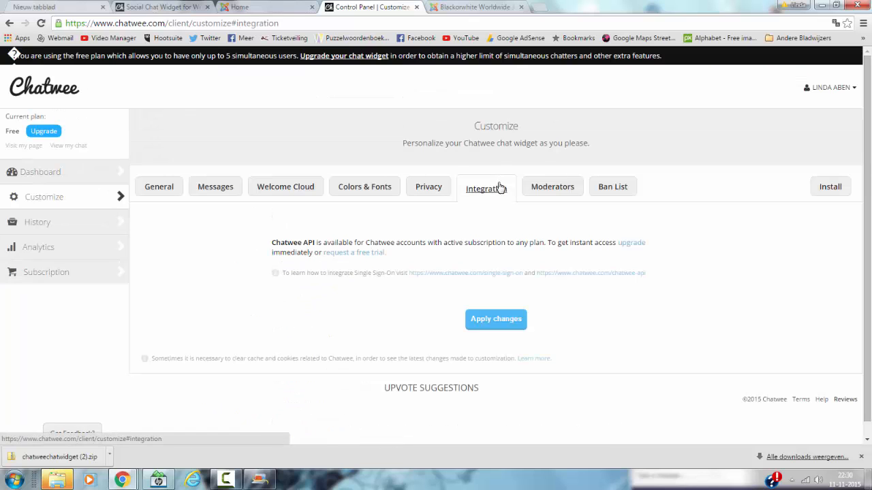
pyautogui.moveTo(553, 187)
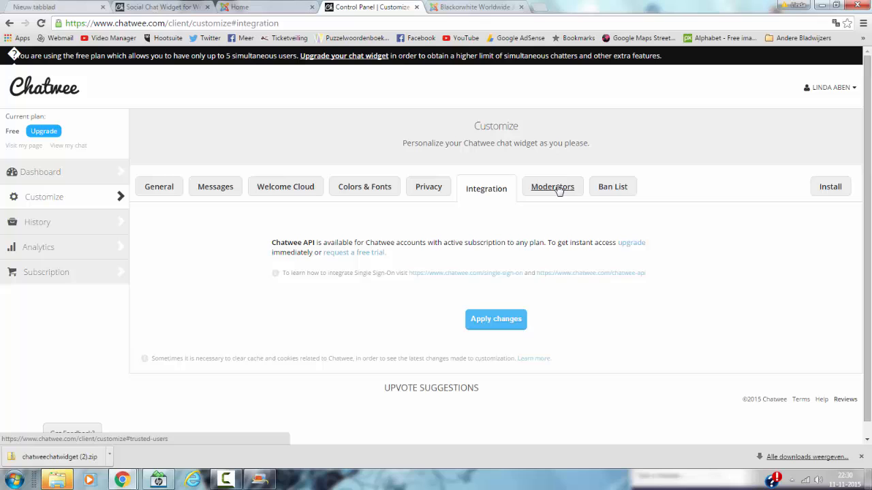
pyautogui.click(553, 185)
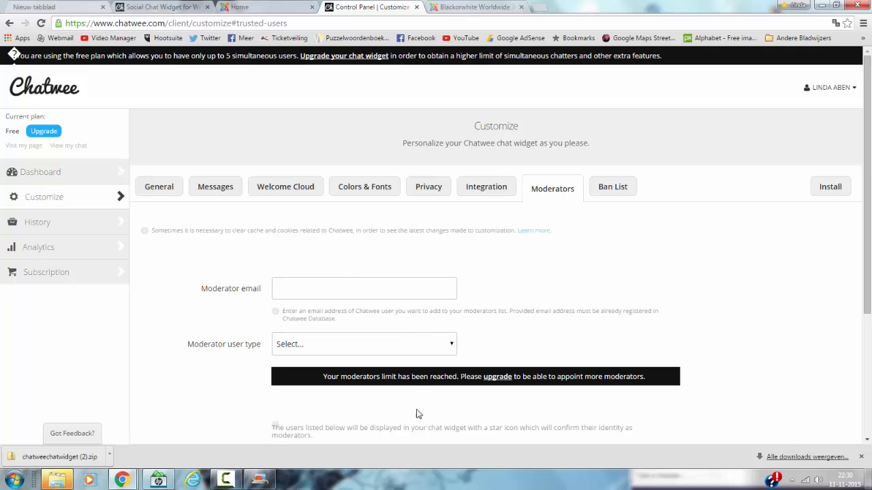
pyautogui.moveTo(229, 422)
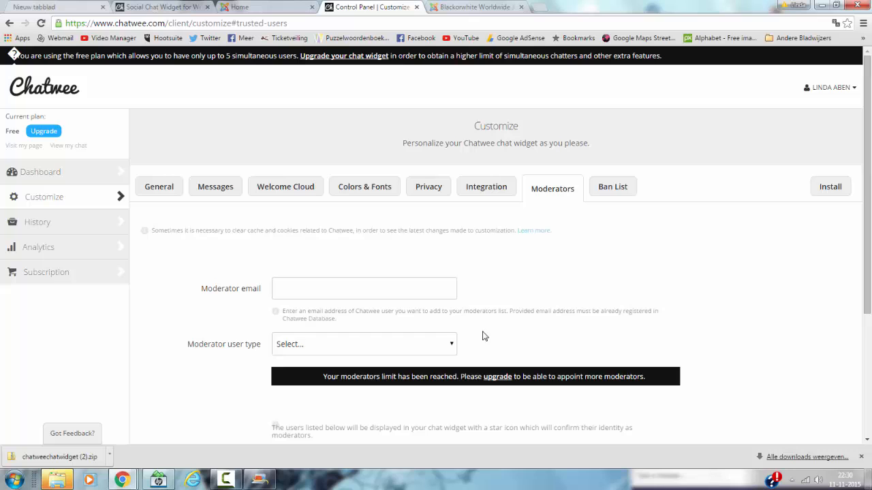
pyautogui.click(613, 185)
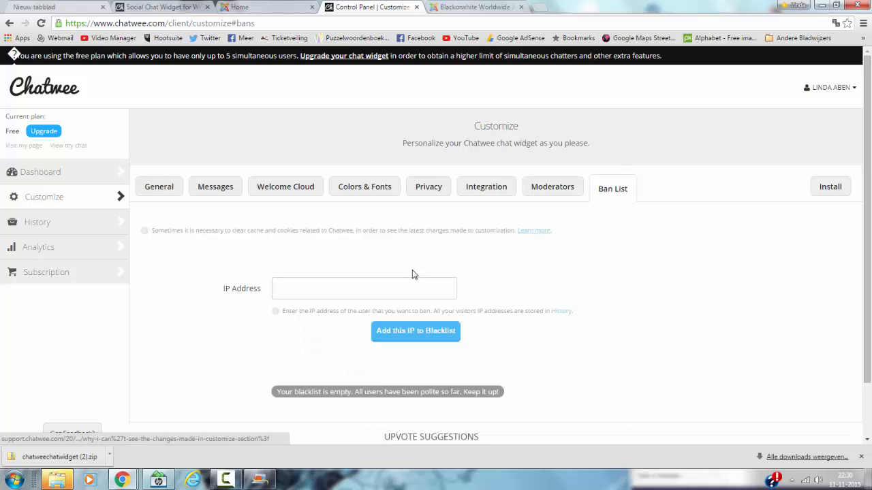
pyautogui.moveTo(211, 152)
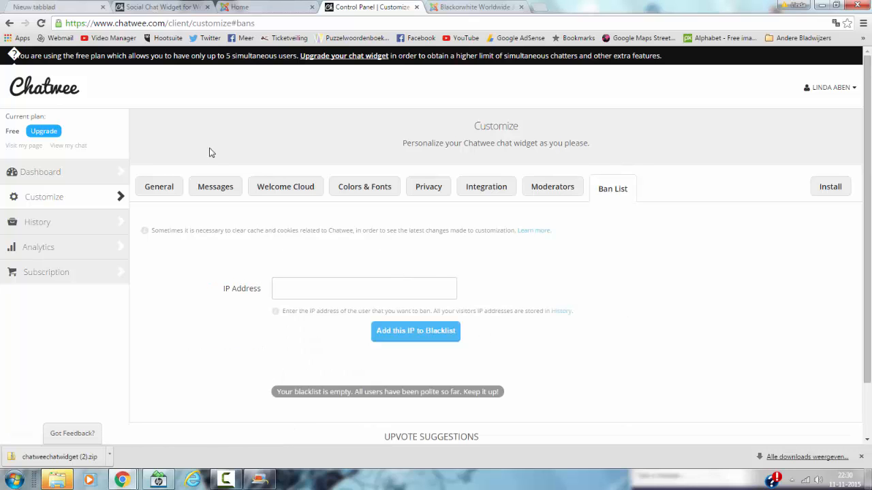
pyautogui.click(216, 186)
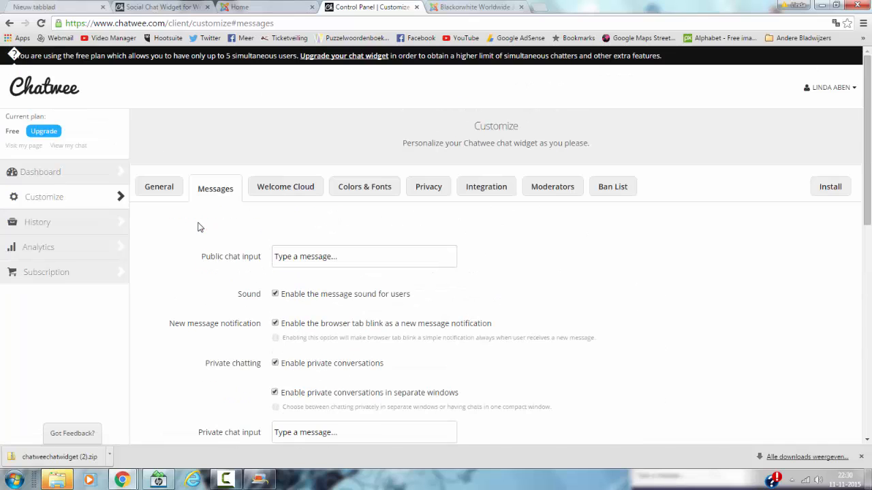
pyautogui.moveTo(787, 149)
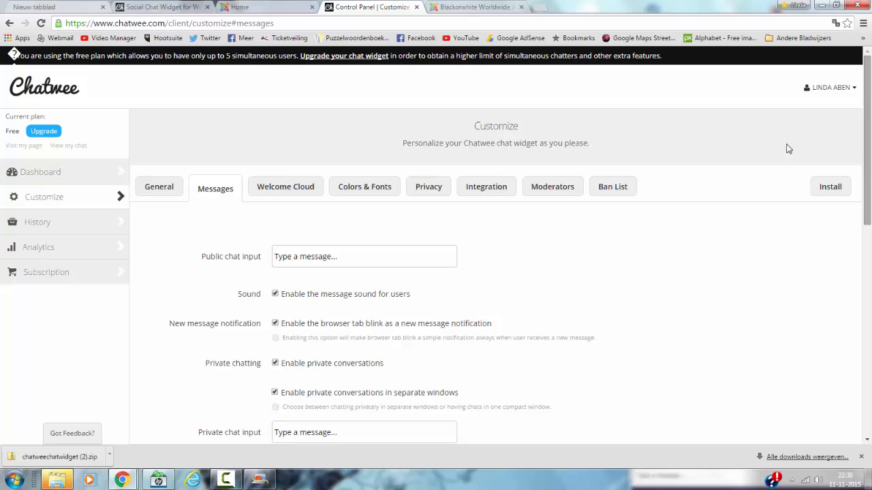
pyautogui.moveTo(157, 384)
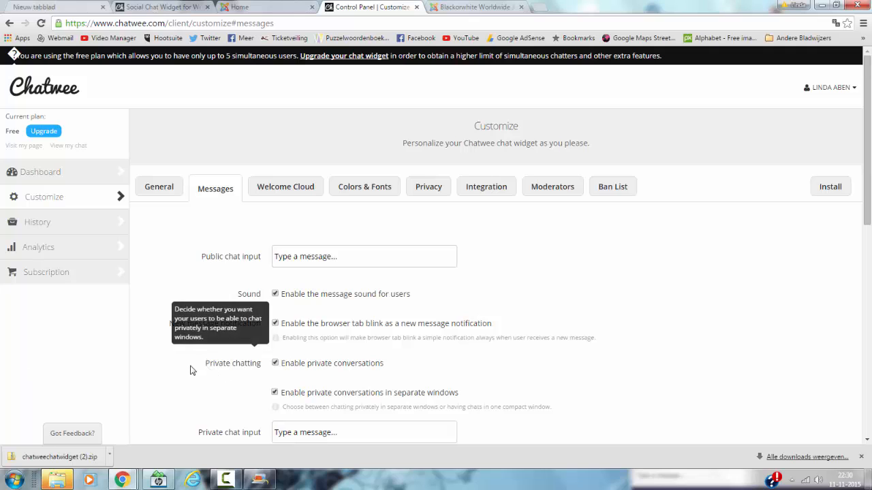
pyautogui.moveTo(55, 373)
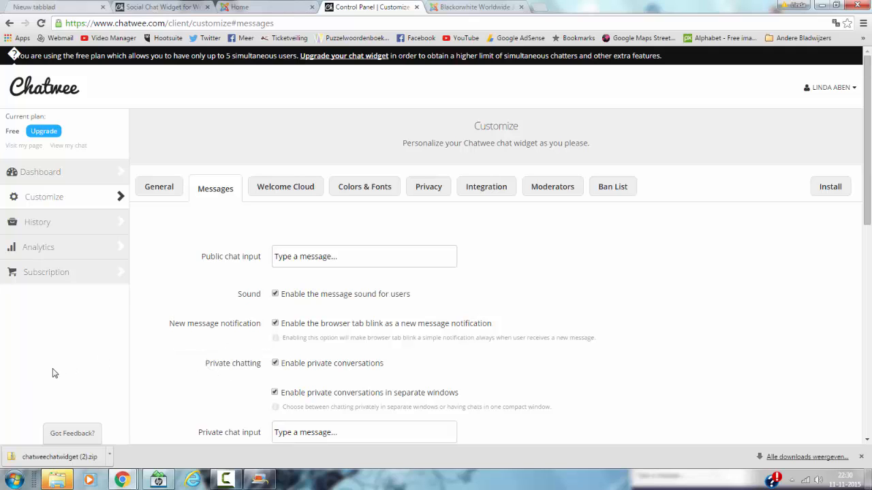